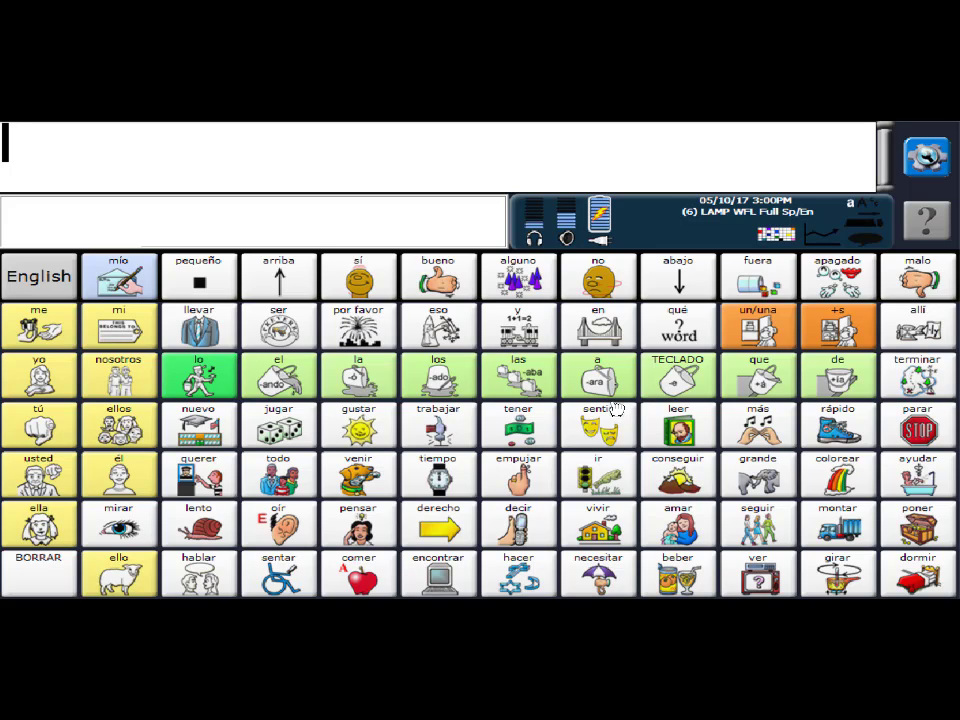
{"action": "mouse_move", "coordinate": [388, 423]}
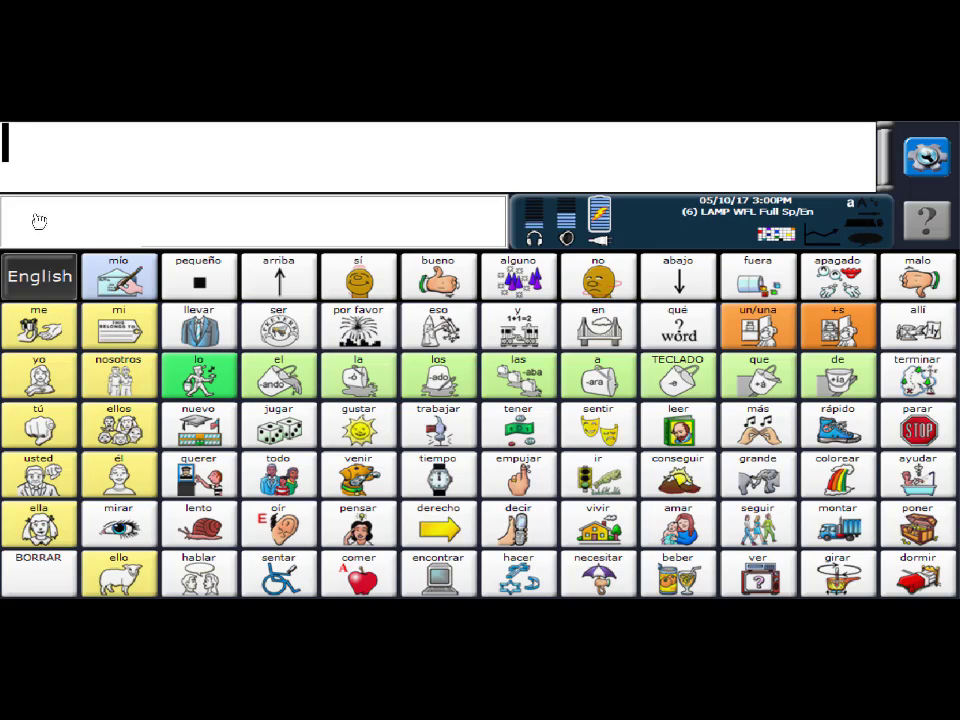
Toggle to the English page and back to Spanish, then open the Vocabulary Builder Menu
{"action": "left_click", "coordinate": [40, 276]}
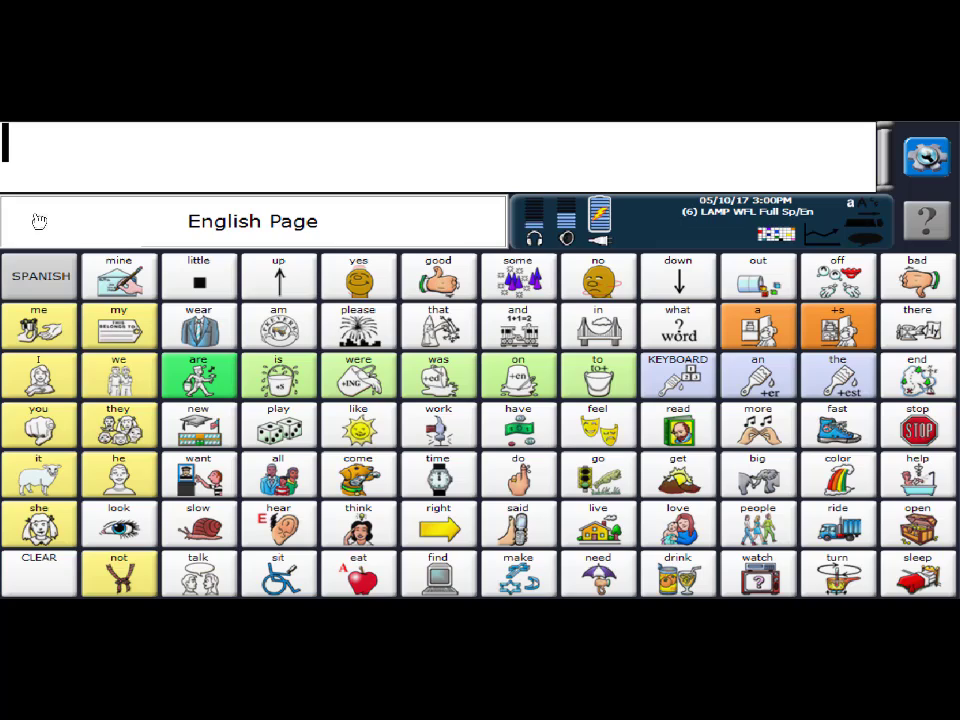
{"action": "left_click", "coordinate": [39, 275]}
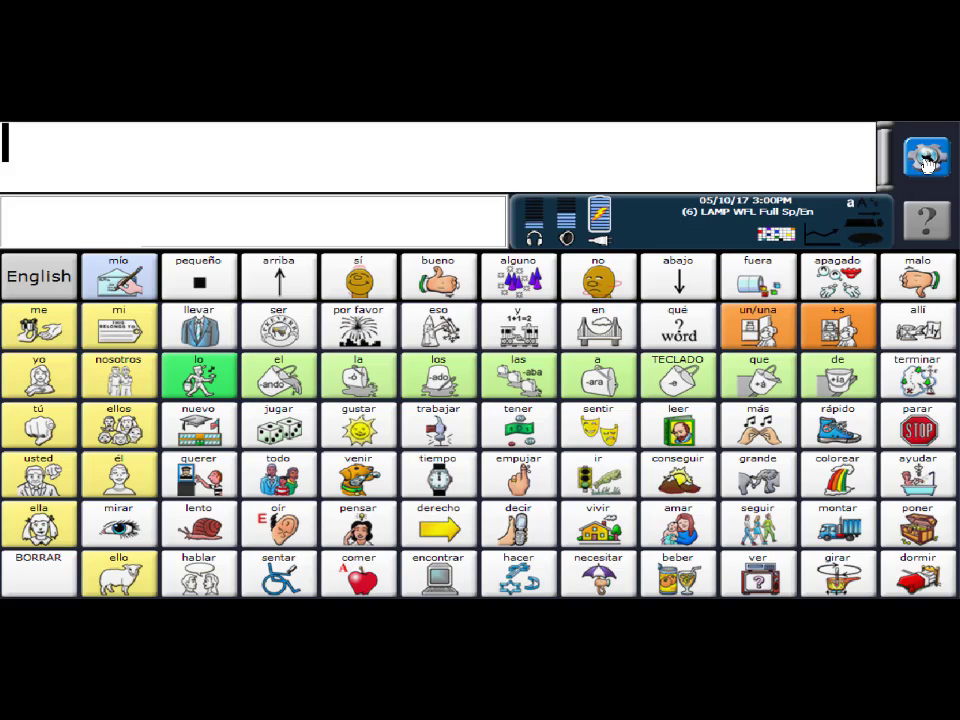
{"action": "left_click", "coordinate": [926, 157]}
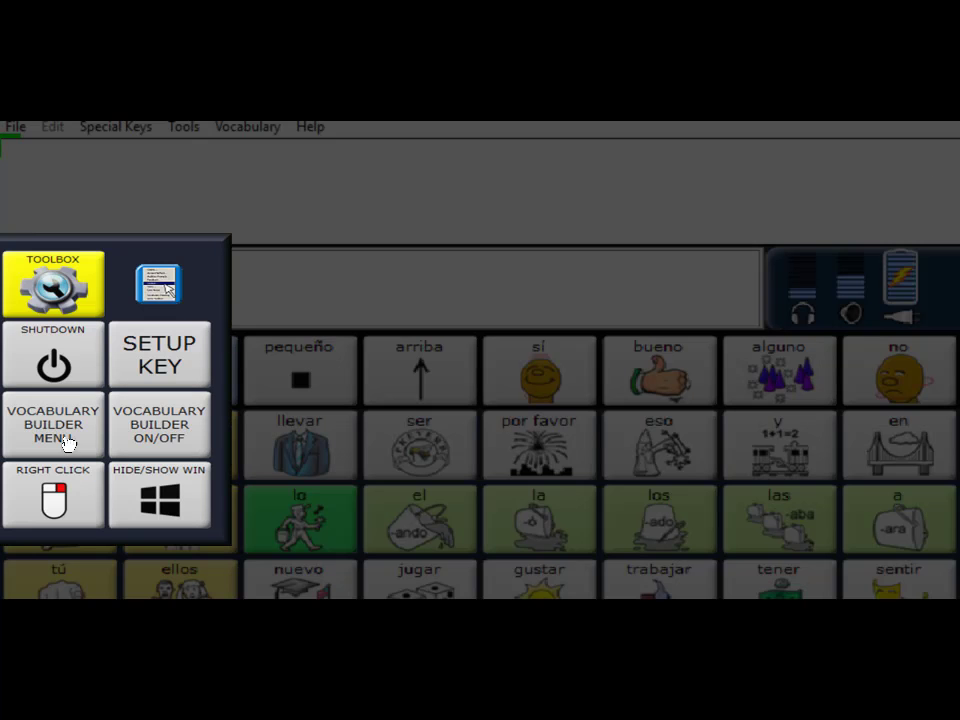
{"action": "mouse_move", "coordinate": [45, 320]}
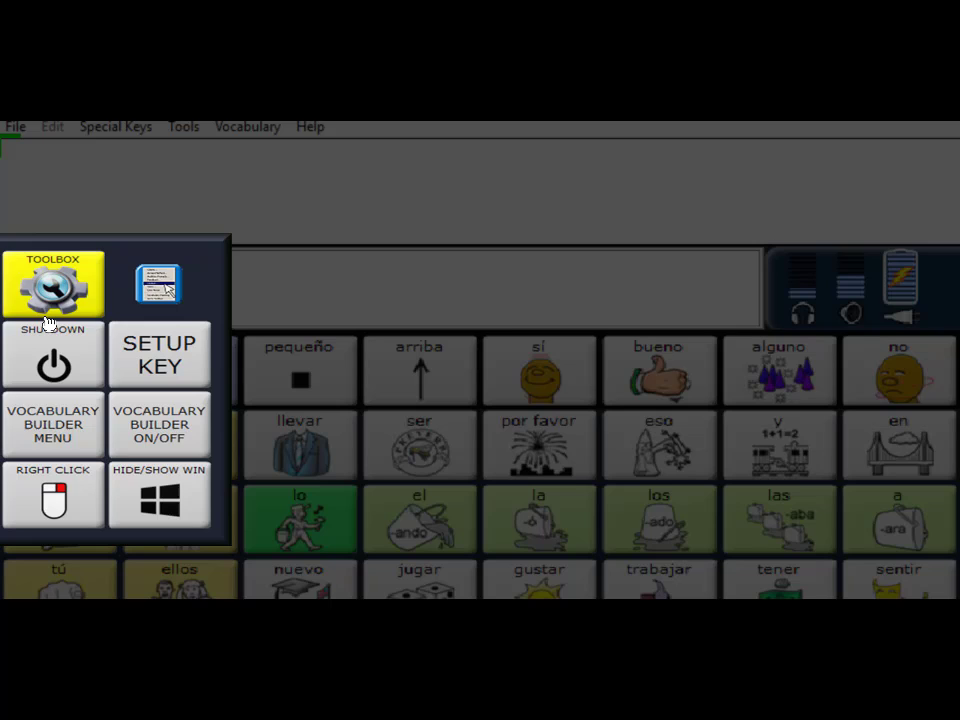
{"action": "left_click", "coordinate": [52, 423]}
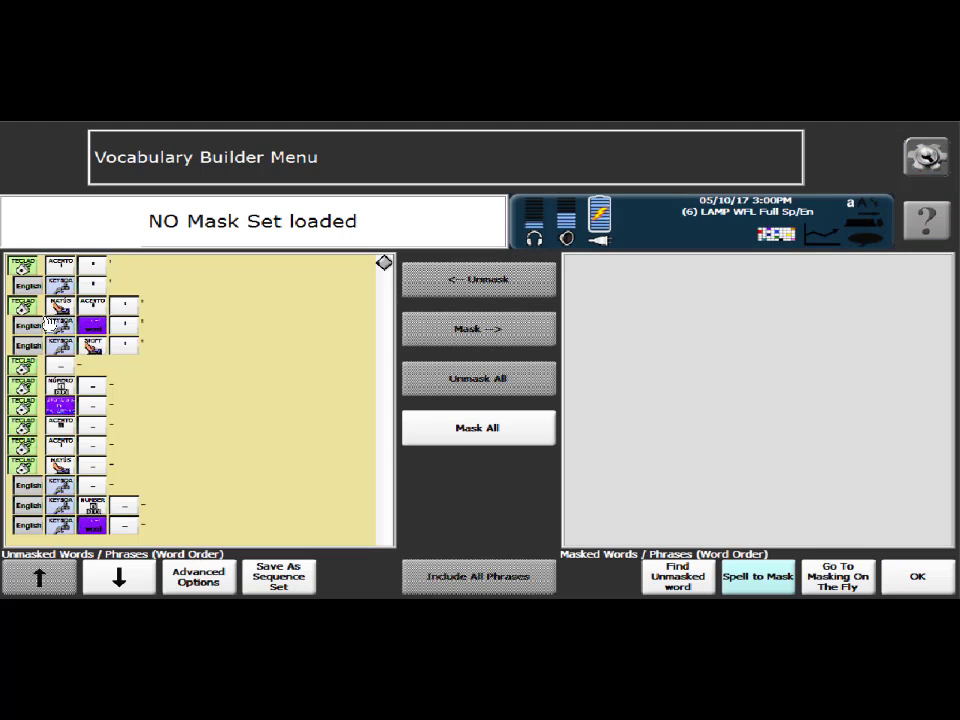
{"action": "mouse_move", "coordinate": [123, 298]}
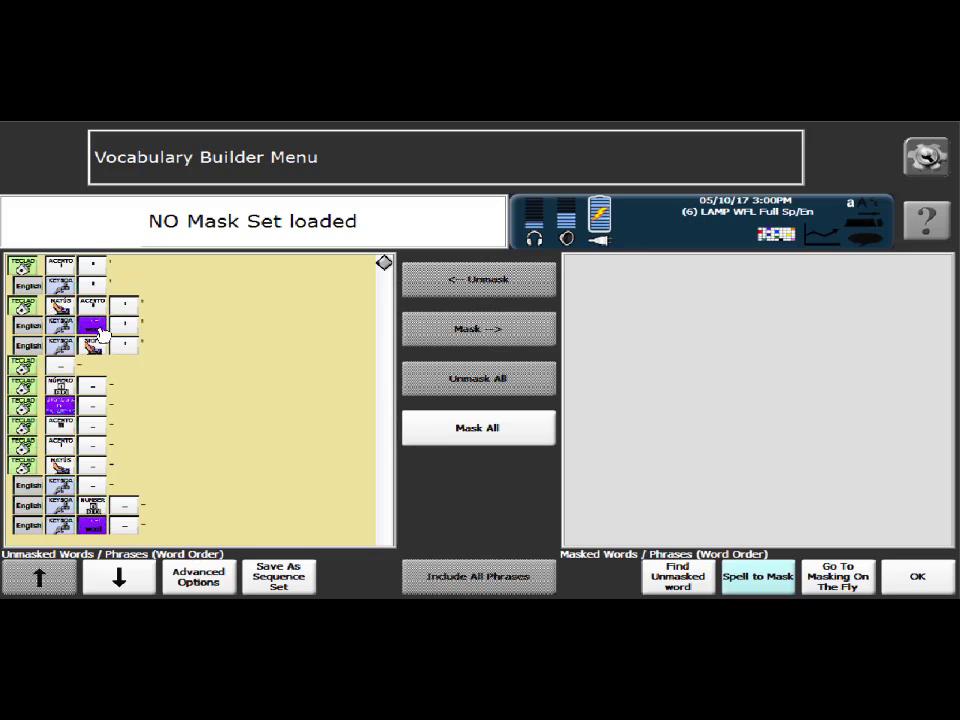
{"action": "mouse_move", "coordinate": [182, 428]}
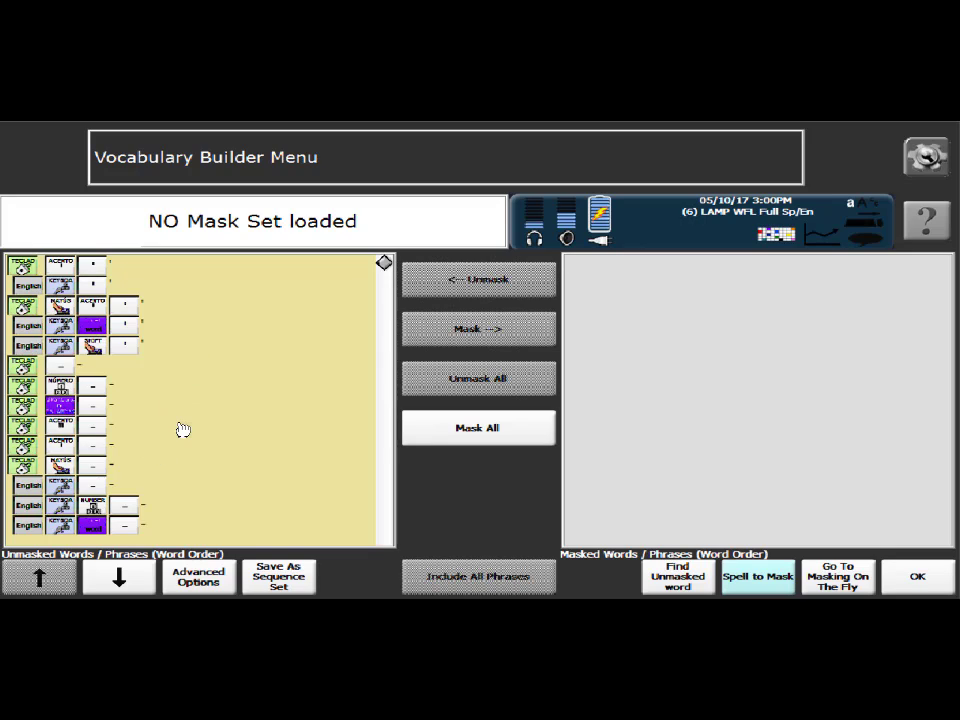
{"action": "mouse_move", "coordinate": [122, 318]}
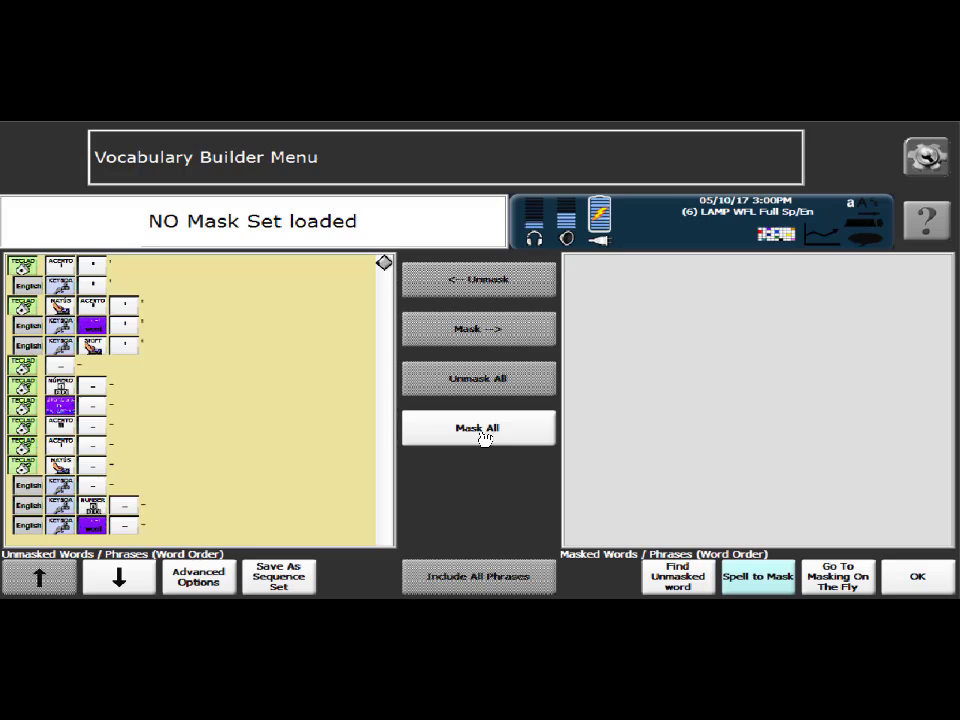
Mask every word and key, leaving the empty spell-to-unmask keyboard open
{"action": "left_click", "coordinate": [478, 428]}
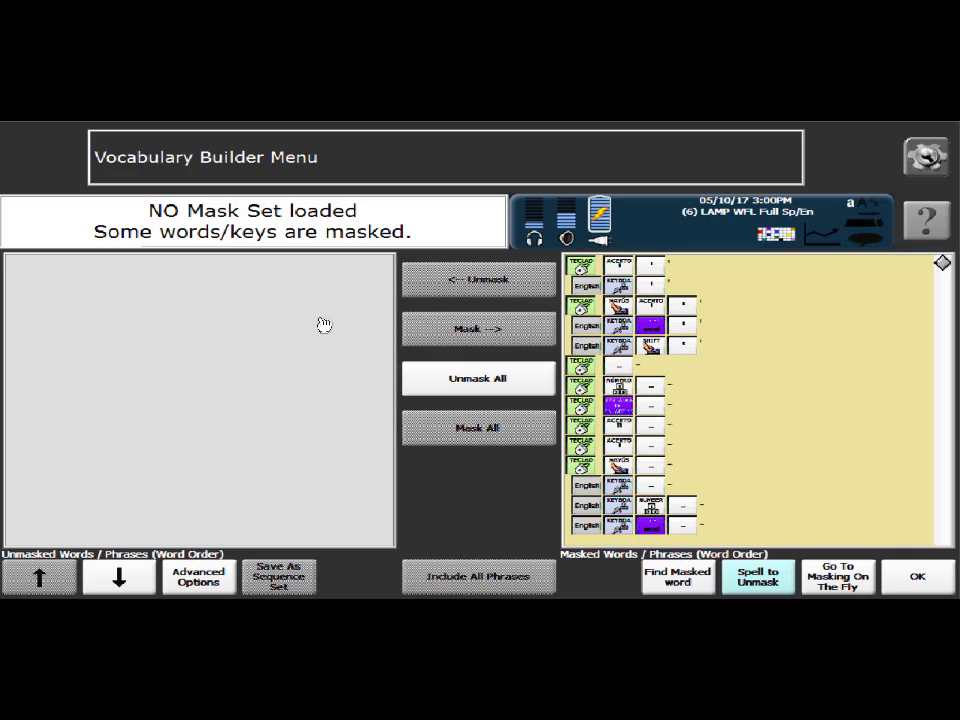
{"action": "mouse_move", "coordinate": [810, 405]}
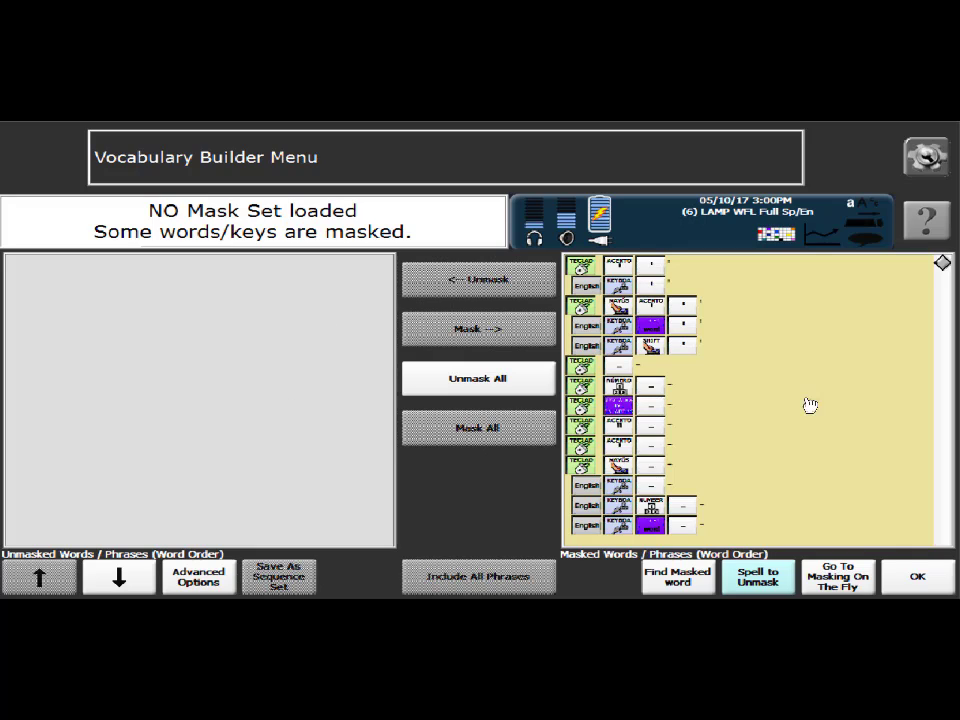
{"action": "mouse_move", "coordinate": [803, 423]}
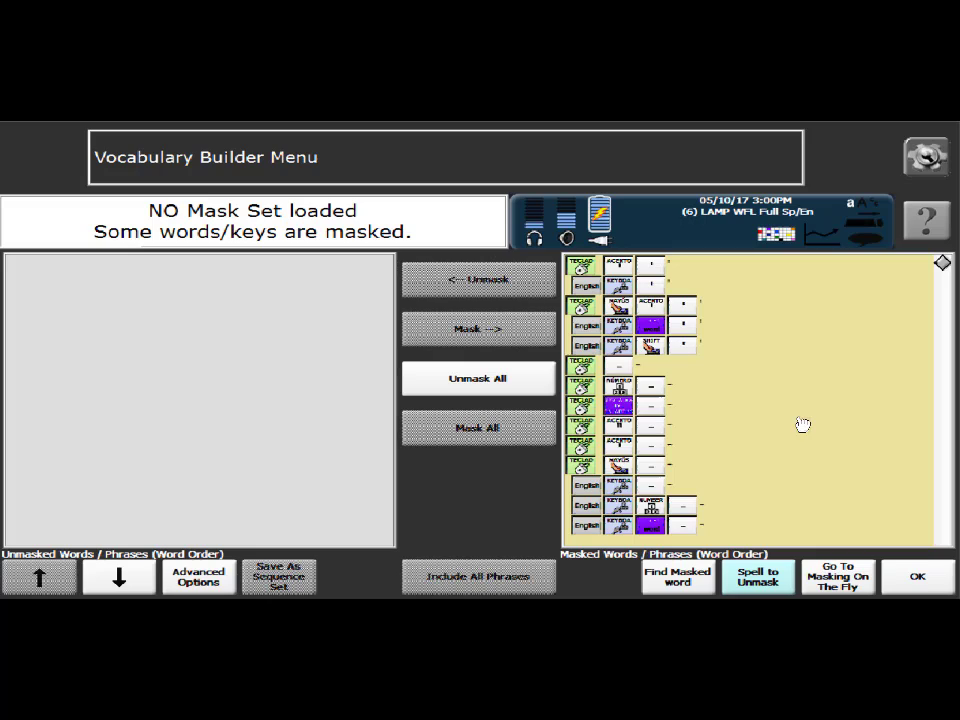
{"action": "mouse_move", "coordinate": [537, 310]}
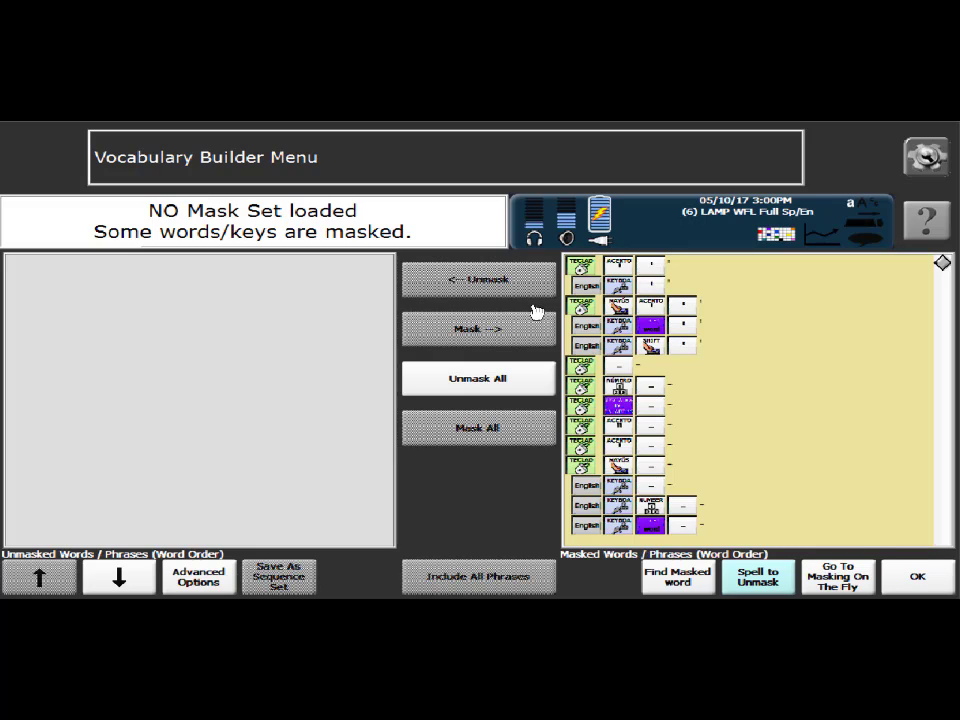
{"action": "mouse_move", "coordinate": [805, 418]}
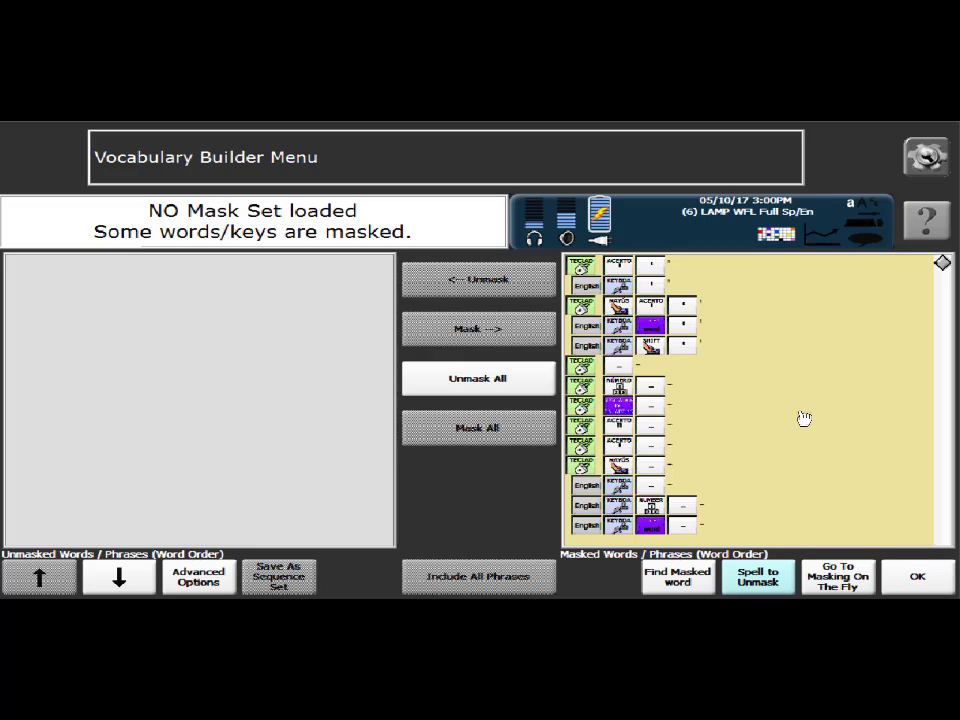
{"action": "mouse_move", "coordinate": [518, 420]}
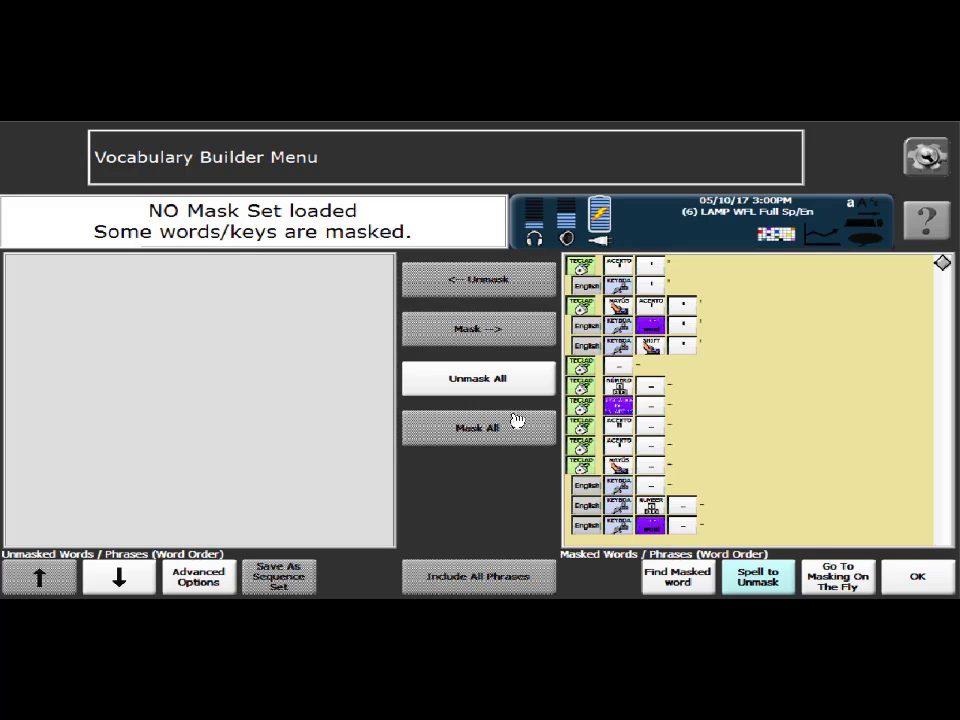
{"action": "left_click", "coordinate": [757, 576]}
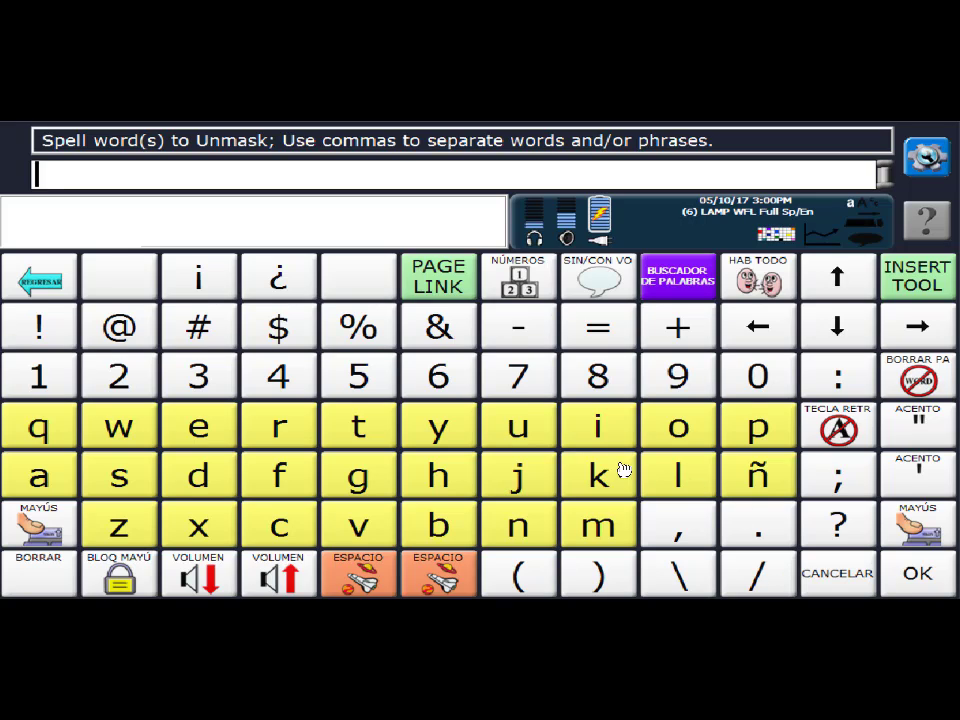
{"action": "mouse_move", "coordinate": [417, 343]}
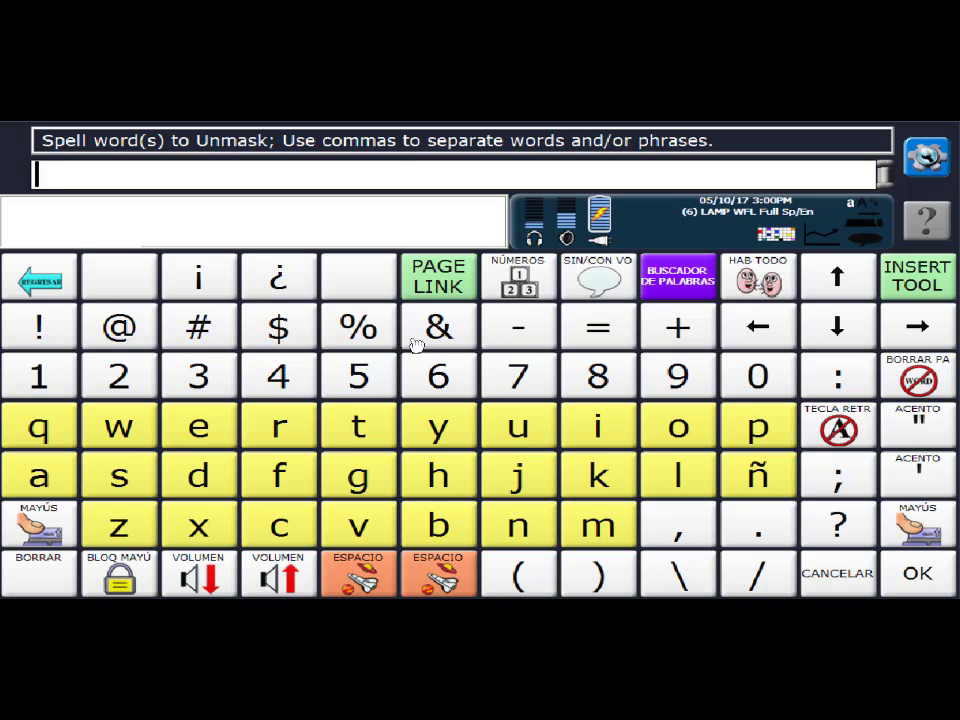
Spell the unmask list: eat, drink, go, stop, comer, beber, ir, parar
{"action": "left_click", "coordinate": [198, 425]}
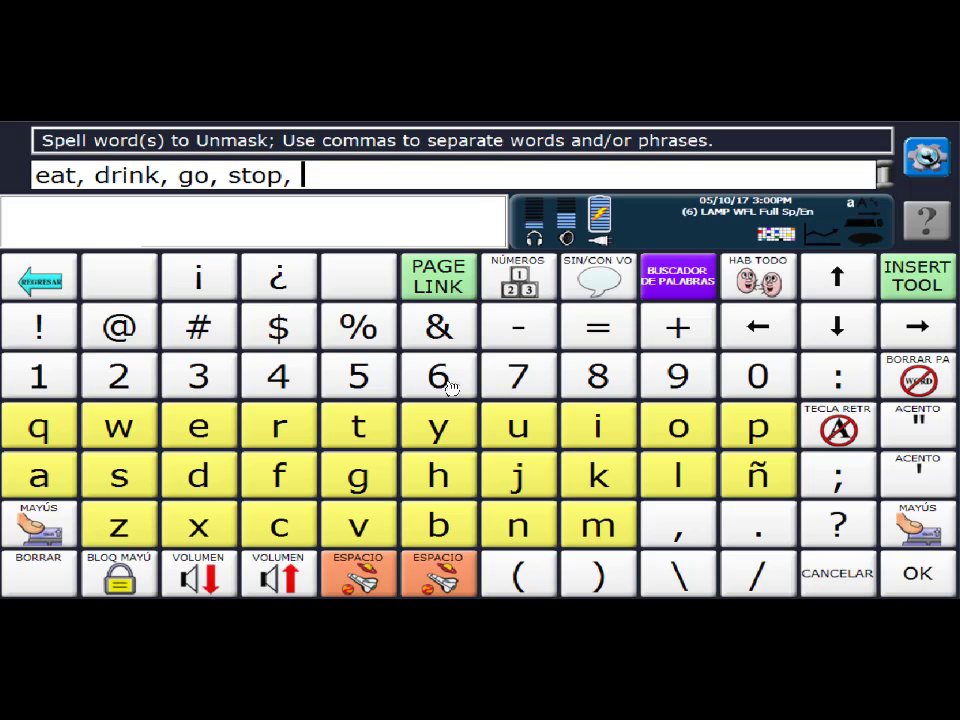
{"action": "left_click", "coordinate": [277, 525]}
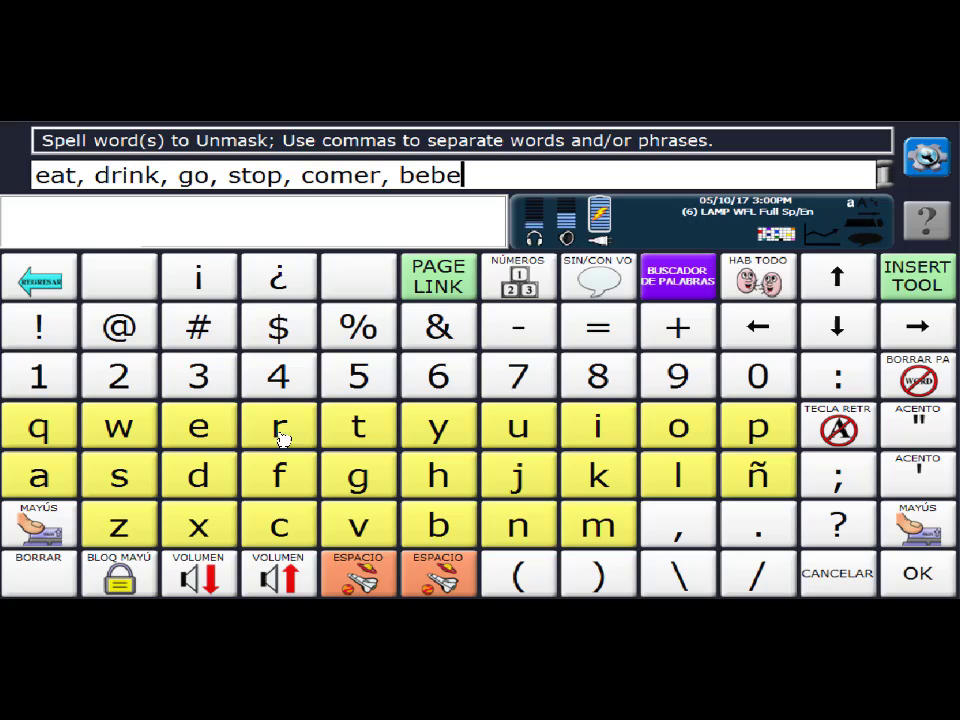
{"action": "type", "text": "r,"}
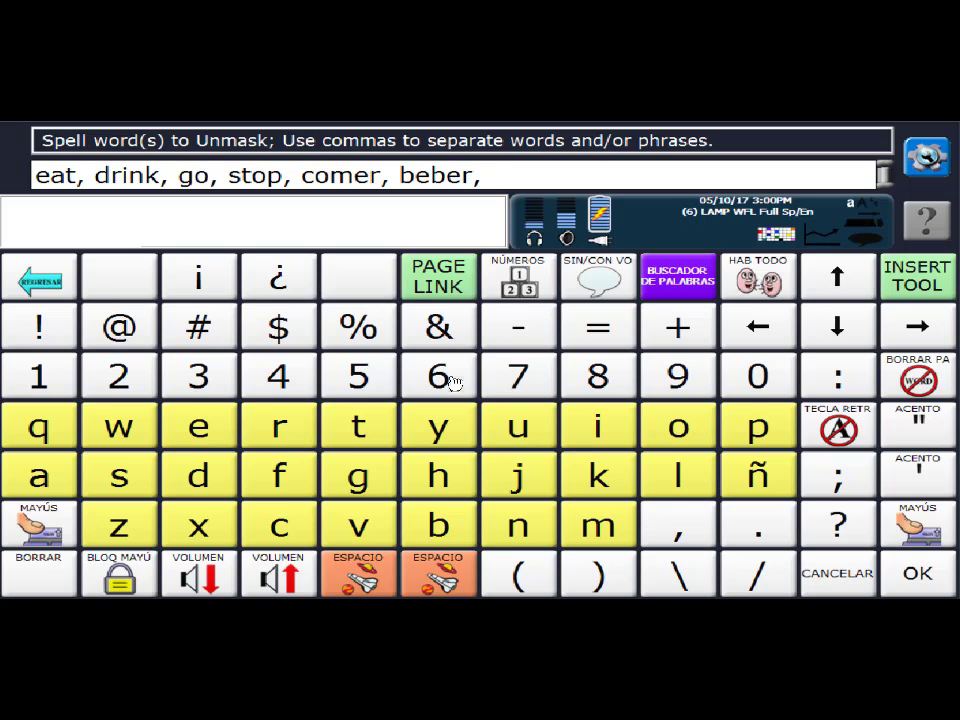
{"action": "left_click", "coordinate": [198, 277]}
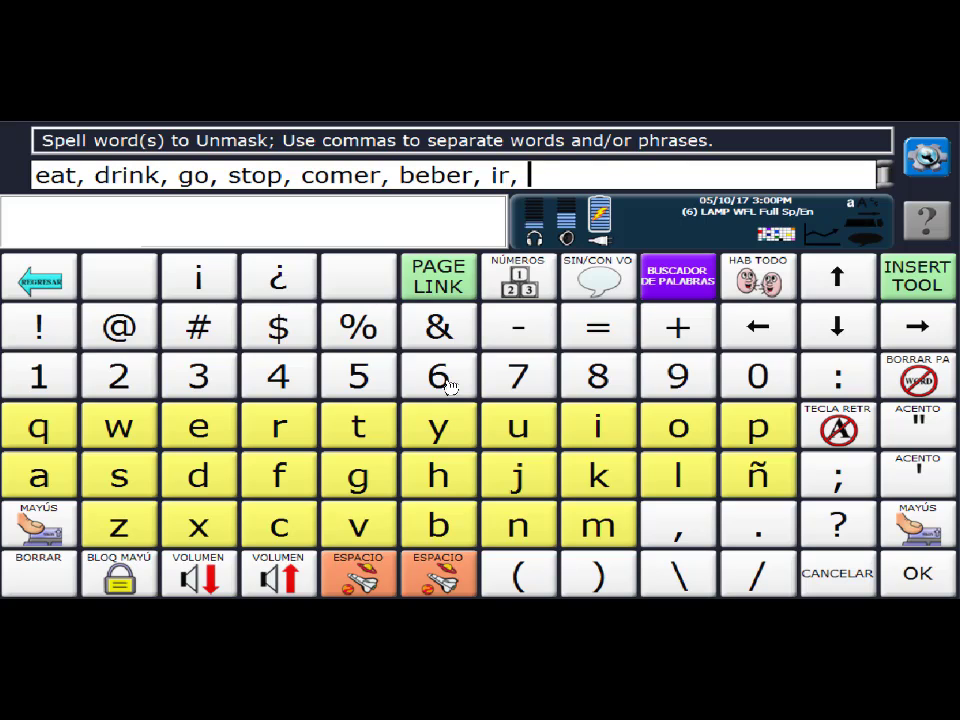
{"action": "left_click", "coordinate": [757, 425]}
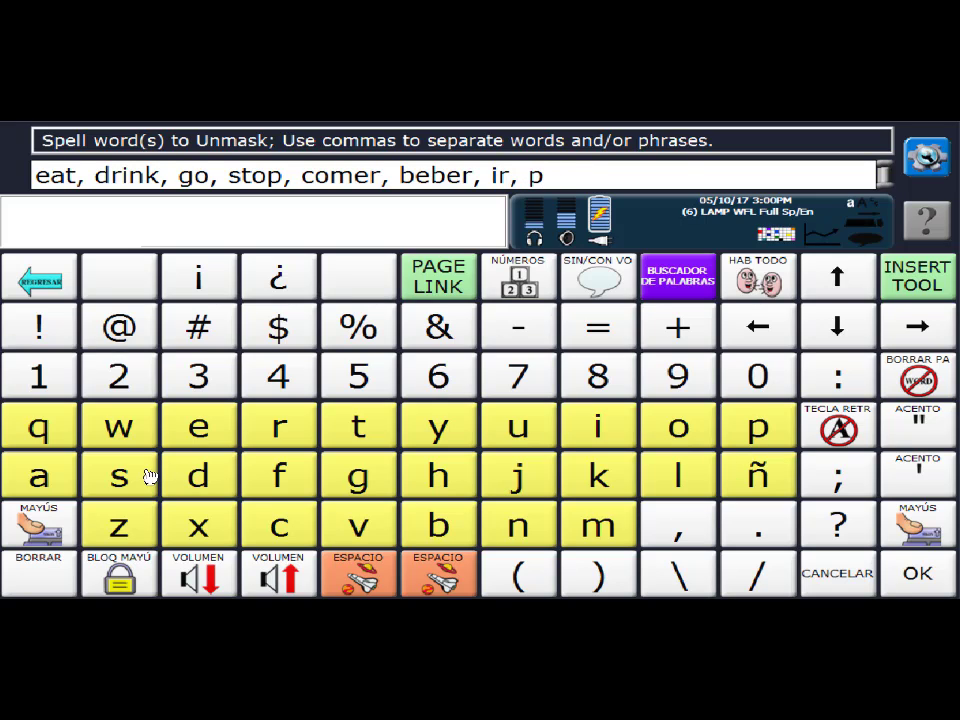
{"action": "left_click", "coordinate": [38, 475]}
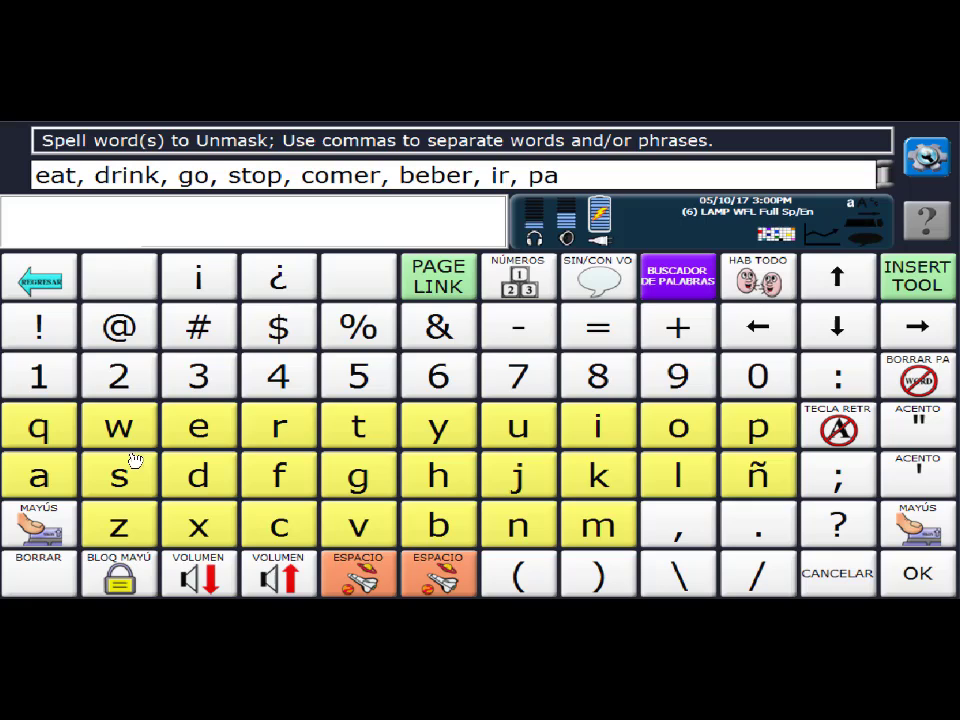
{"action": "left_click", "coordinate": [278, 426]}
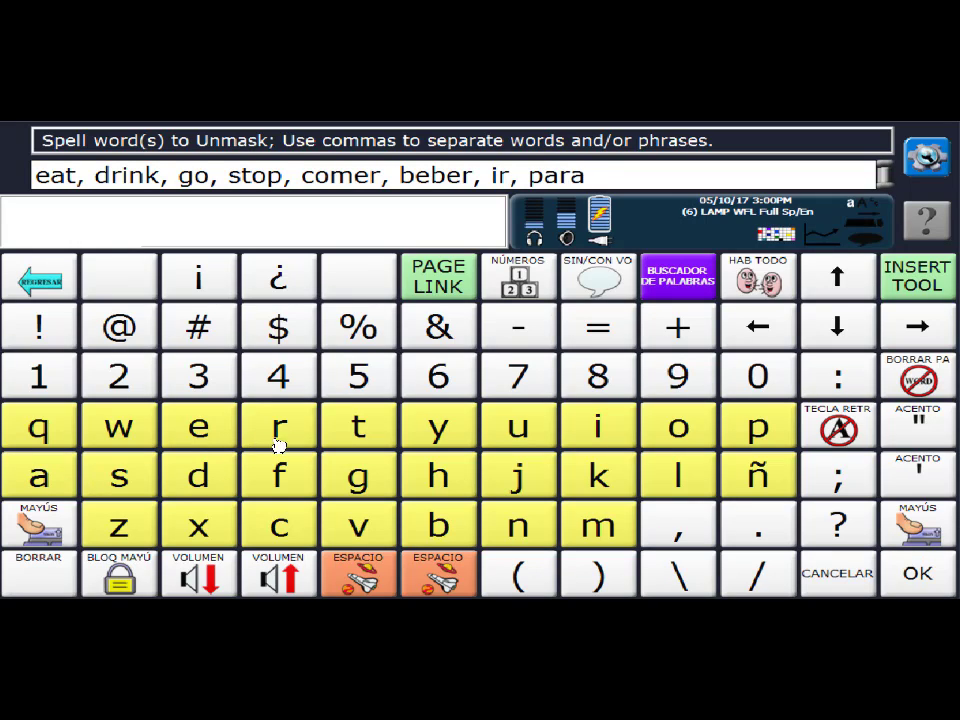
{"action": "left_click", "coordinate": [278, 425]}
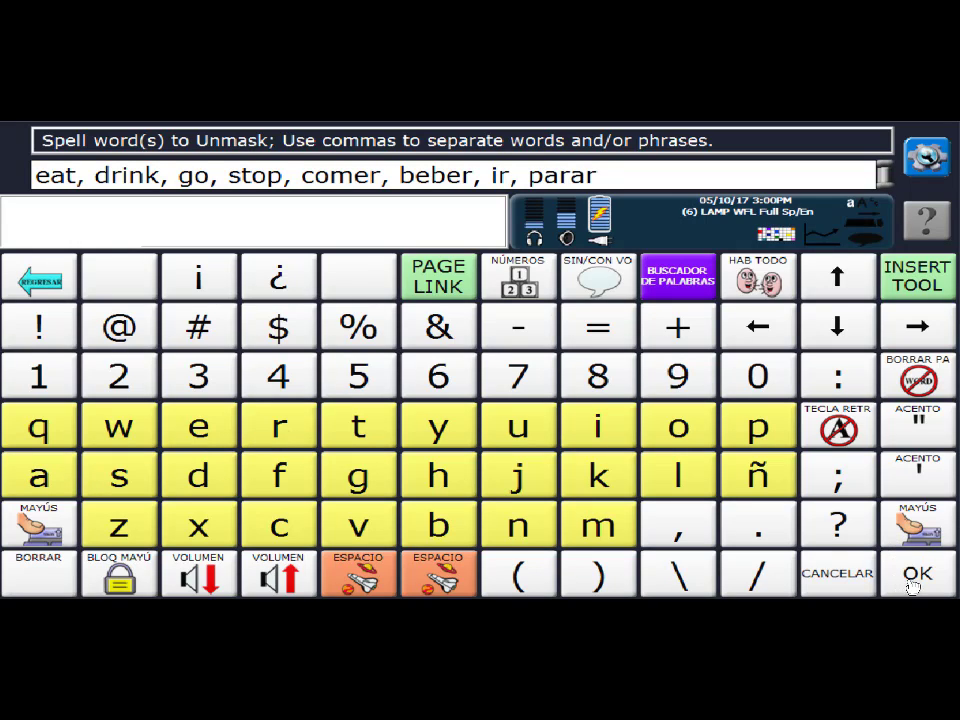
Confirm the list so beber, comer, drink, eat, go, ir, parar and stop become unmasked
{"action": "left_click", "coordinate": [915, 573]}
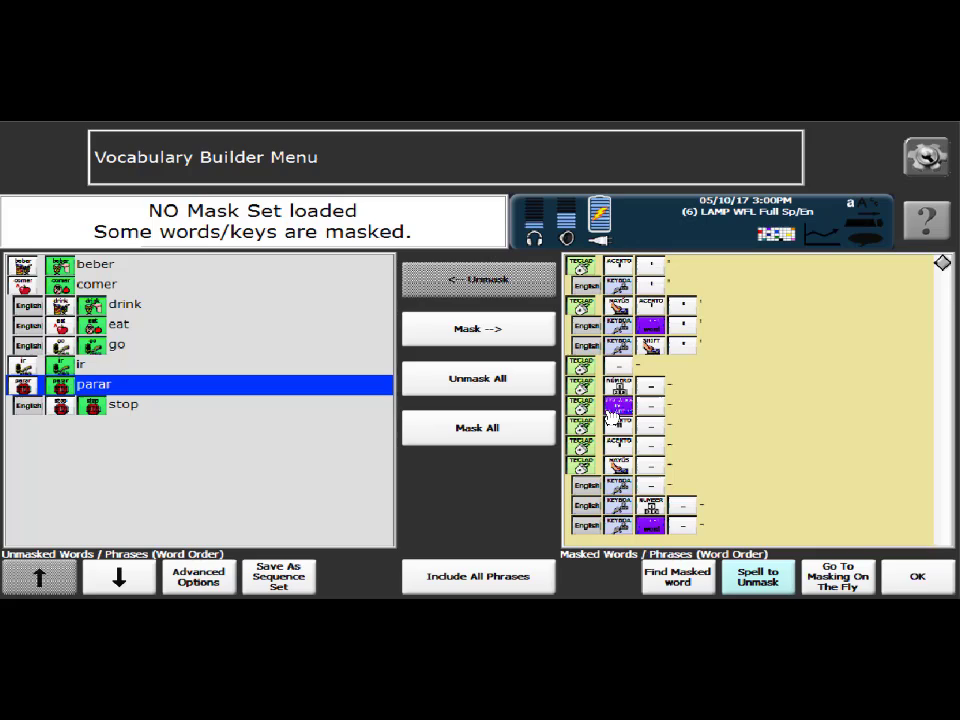
Return to the masked board and add comer, ir, beber and parar to the message
{"action": "left_click", "coordinate": [916, 576]}
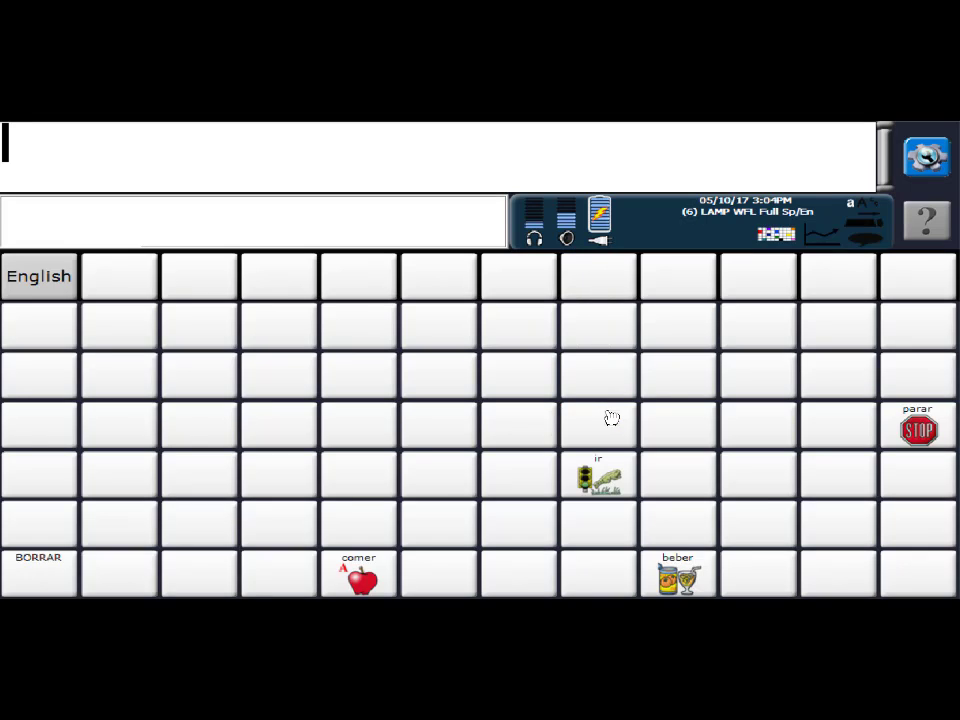
{"action": "mouse_move", "coordinate": [395, 571]}
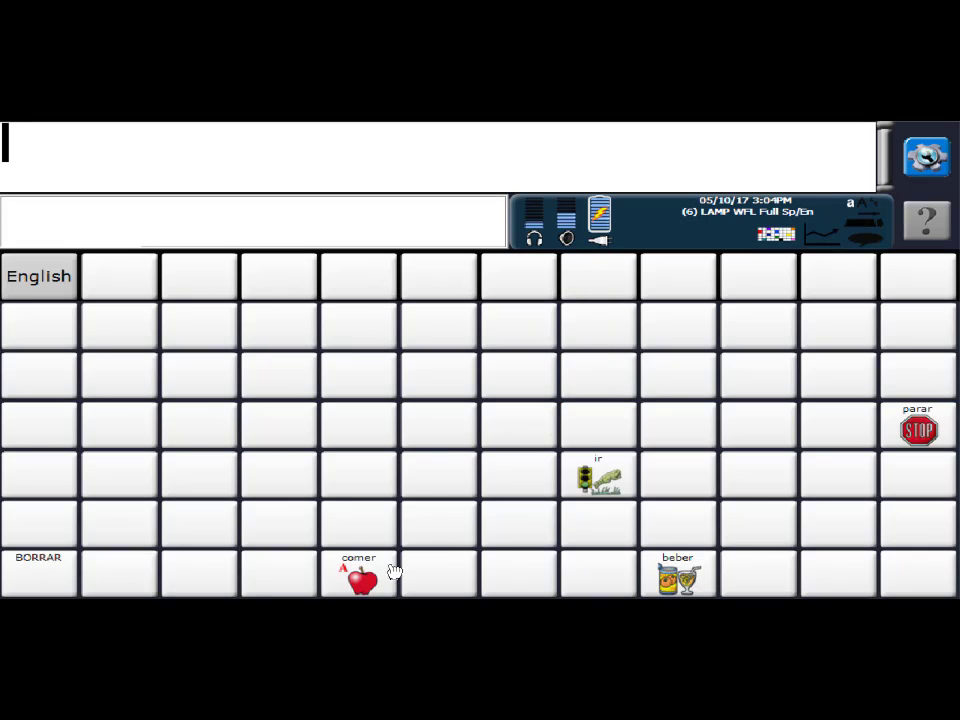
{"action": "left_click", "coordinate": [359, 578]}
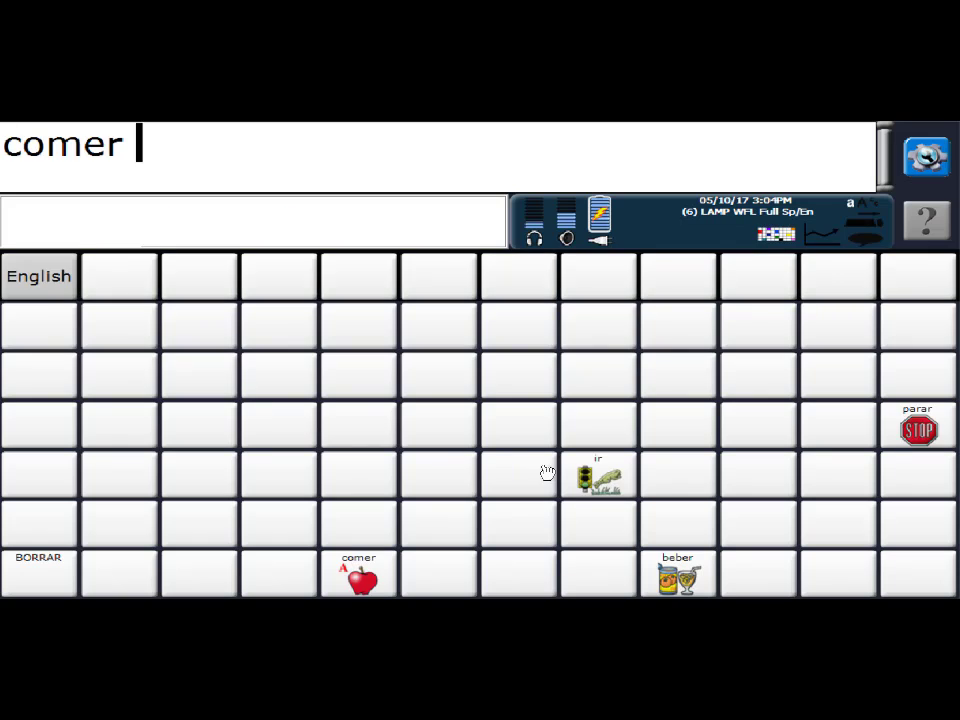
{"action": "left_click", "coordinate": [598, 475]}
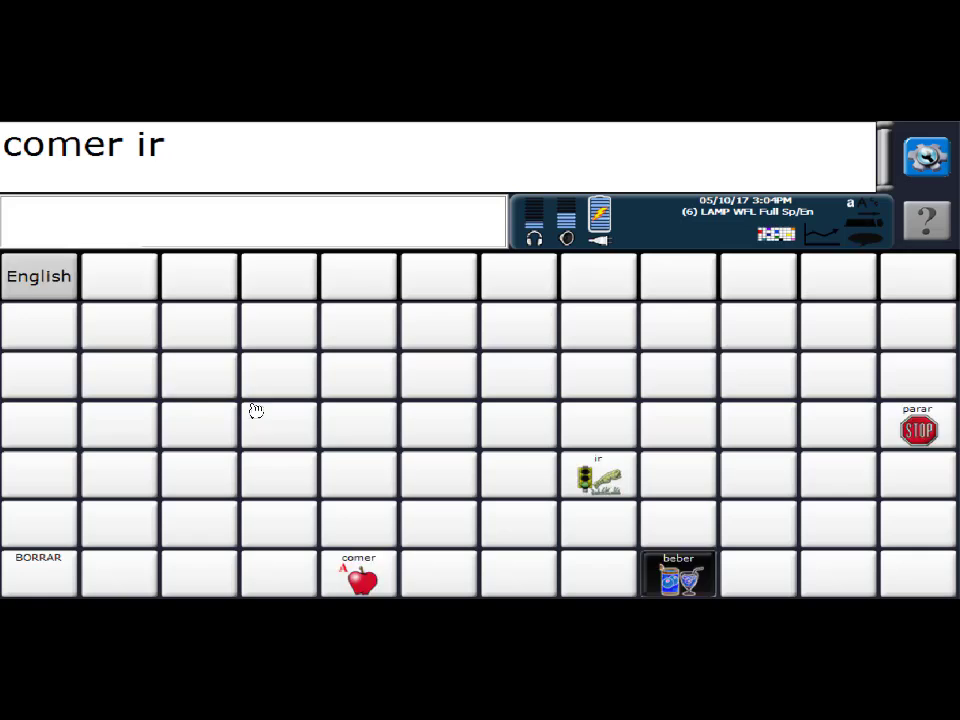
{"action": "left_click", "coordinate": [678, 575]}
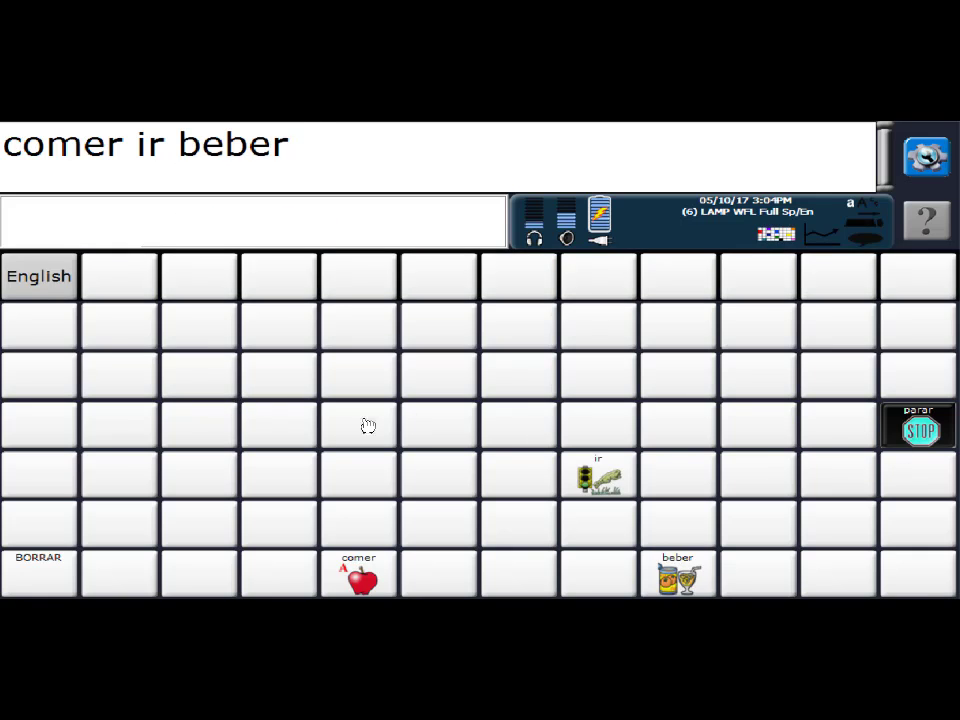
{"action": "left_click", "coordinate": [918, 430]}
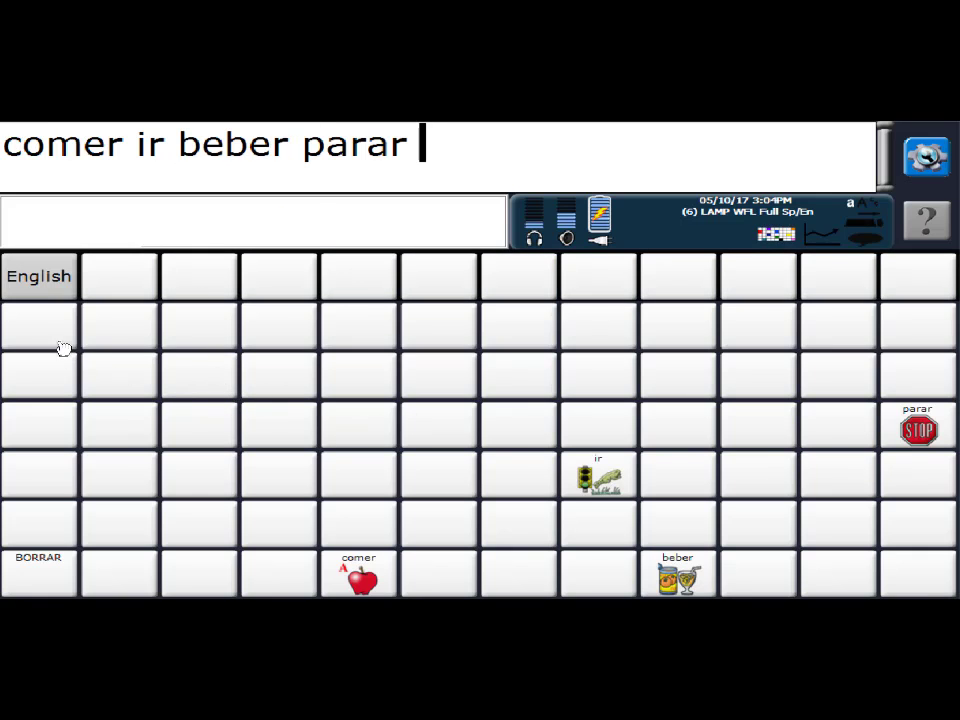
Switch to English vocabulary and add eat, go and drink to the message
{"action": "left_click", "coordinate": [39, 277]}
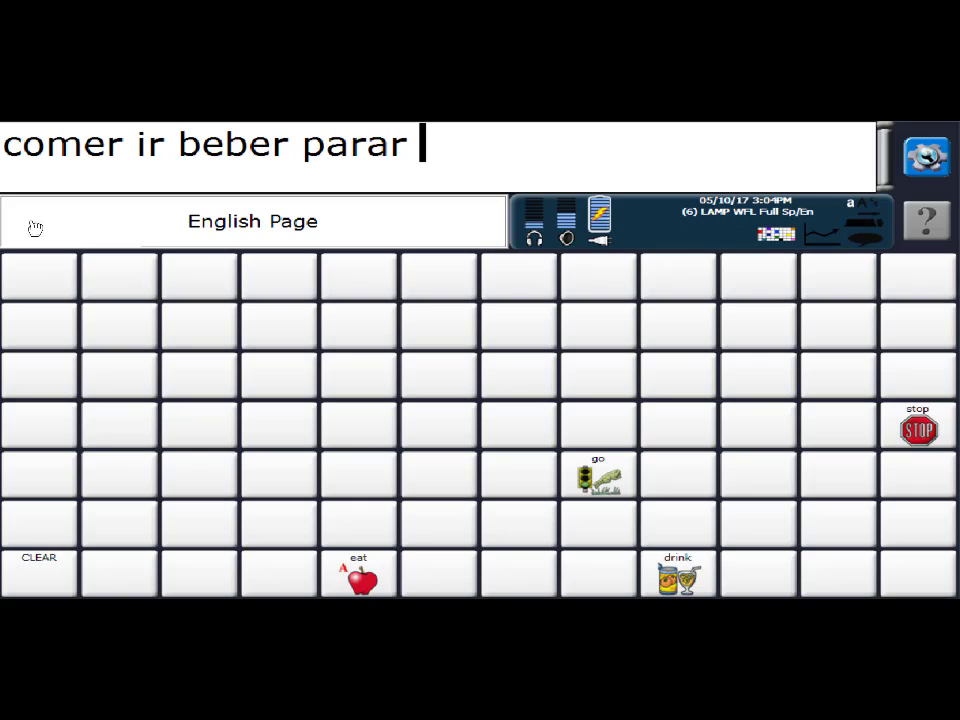
{"action": "left_click", "coordinate": [358, 575]}
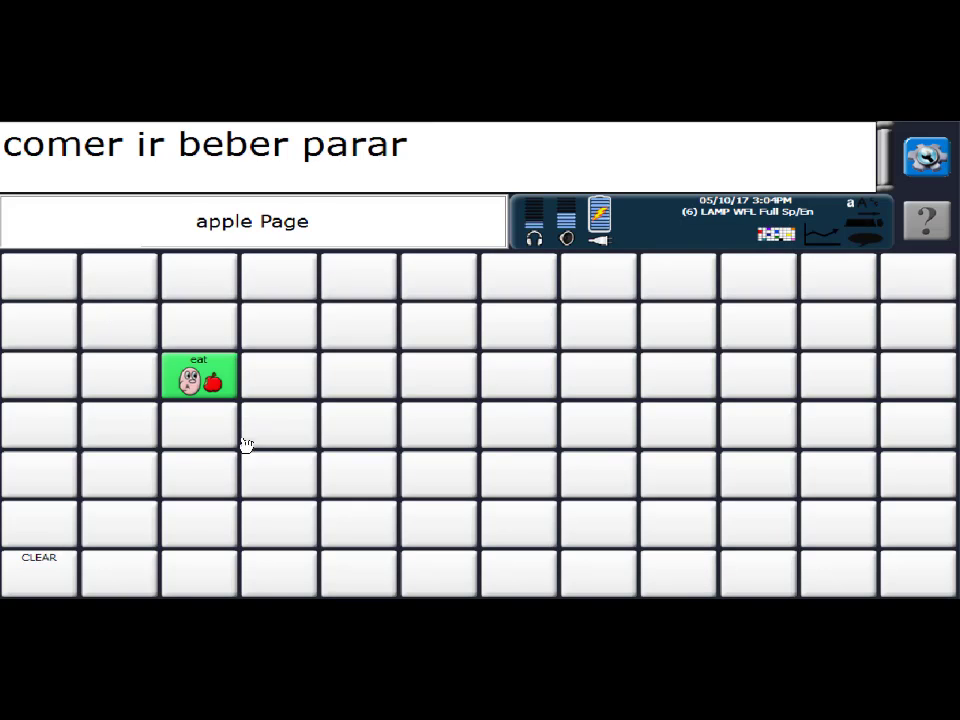
{"action": "left_click", "coordinate": [199, 375]}
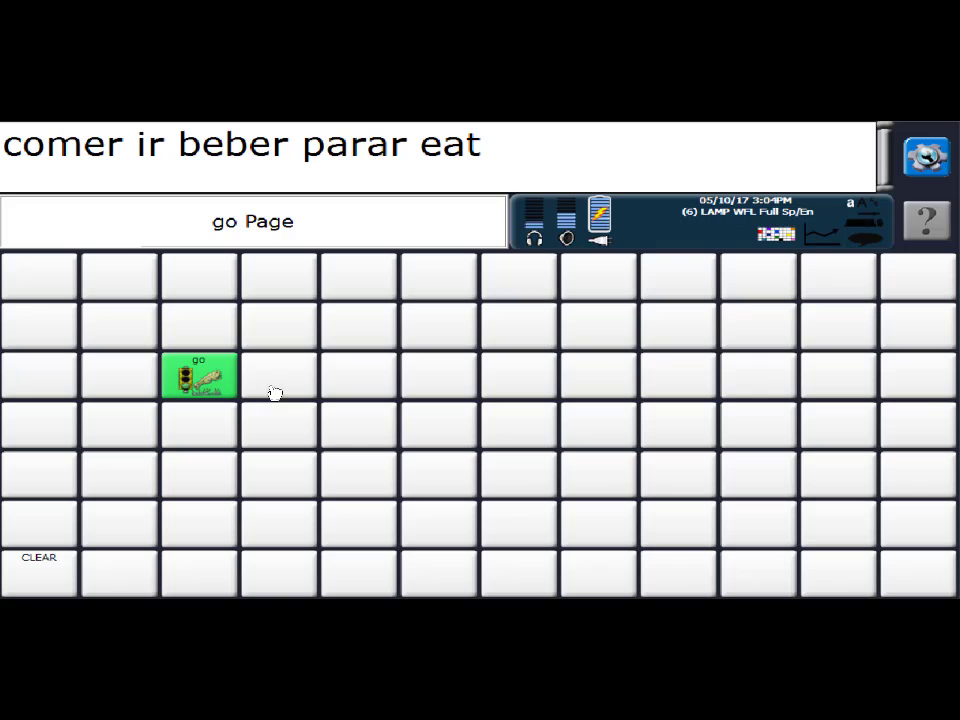
{"action": "left_click", "coordinate": [198, 375]}
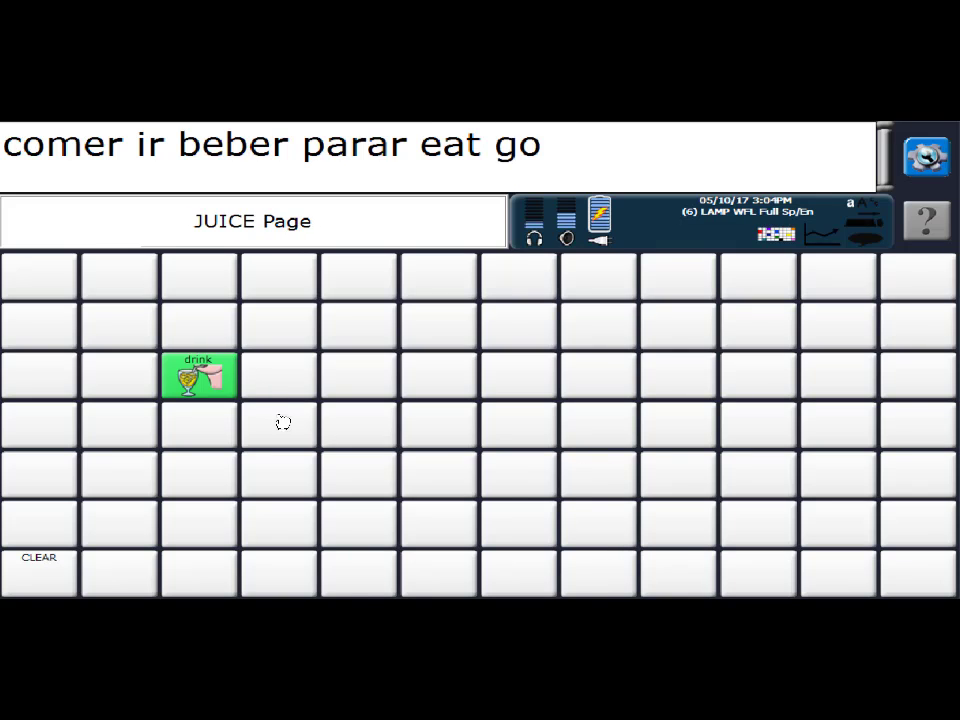
{"action": "left_click", "coordinate": [198, 375]}
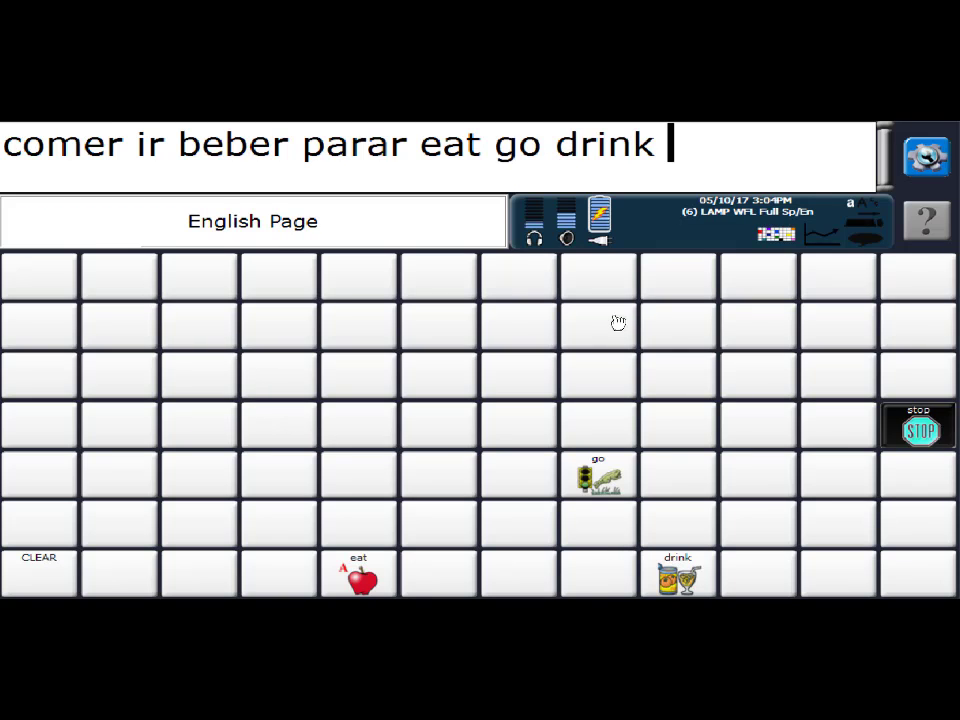
{"action": "left_click", "coordinate": [918, 428]}
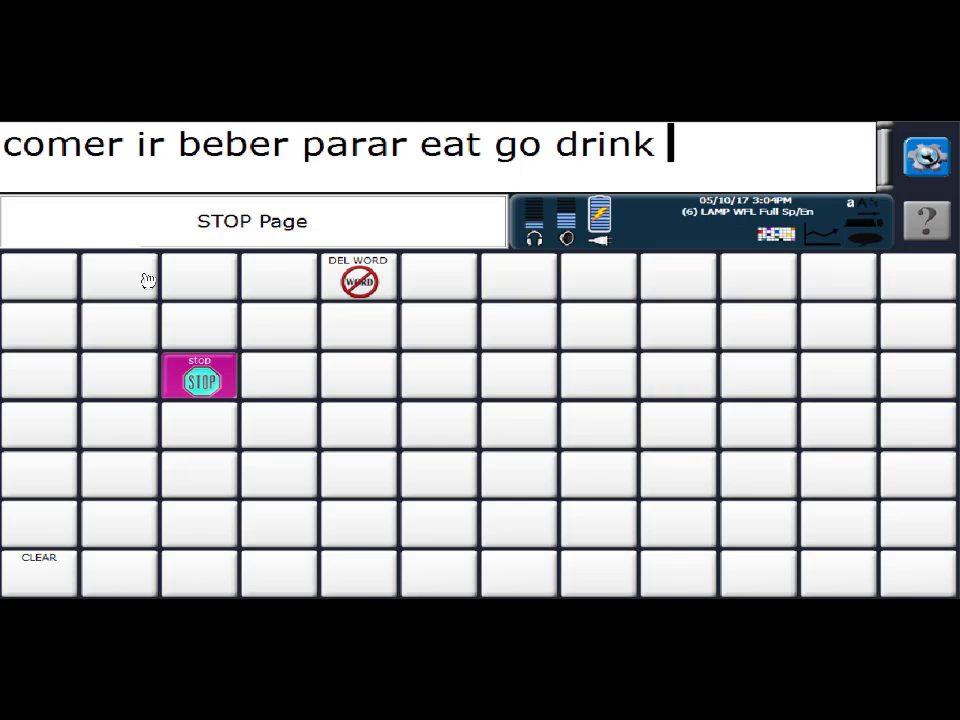
Add stop to the message, then open and close the Vocabulary Builder Menu
{"action": "left_click", "coordinate": [199, 377]}
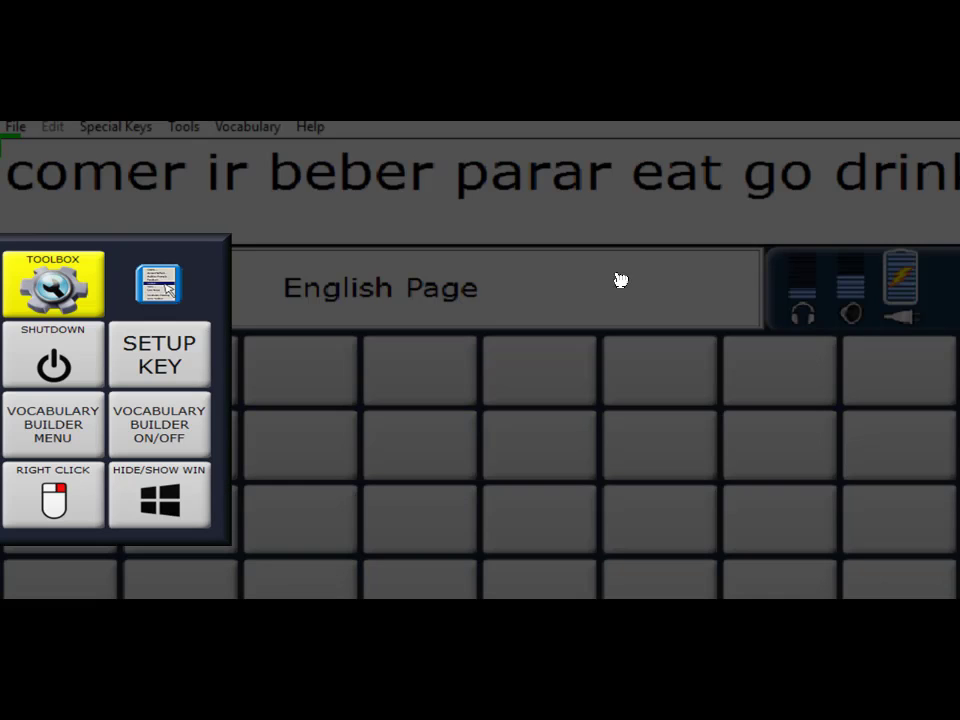
{"action": "mouse_move", "coordinate": [80, 430]}
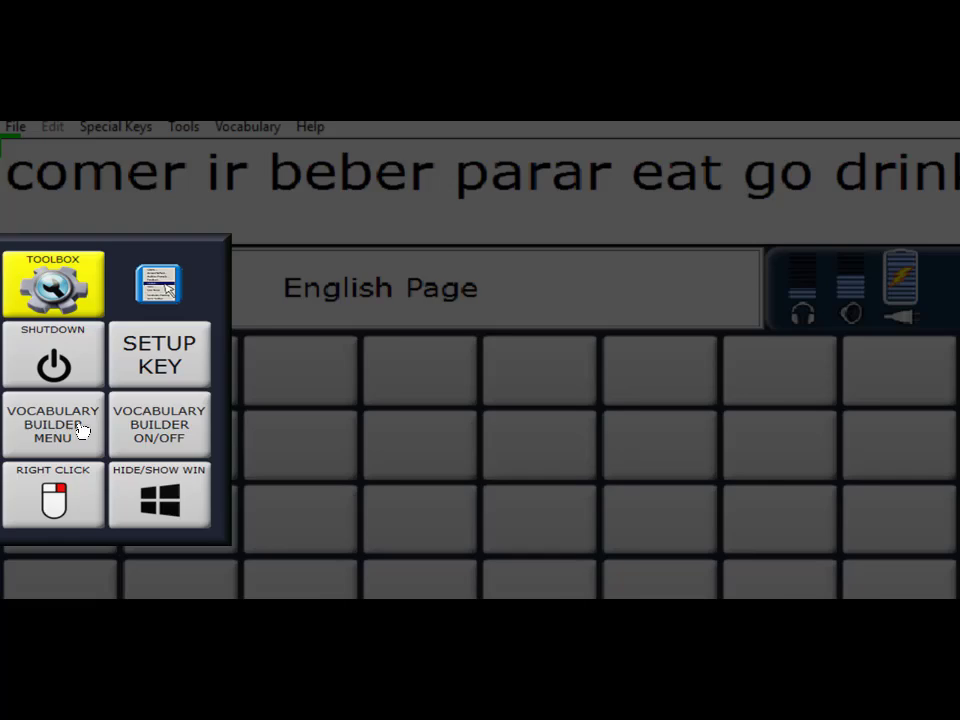
{"action": "left_click", "coordinate": [53, 424]}
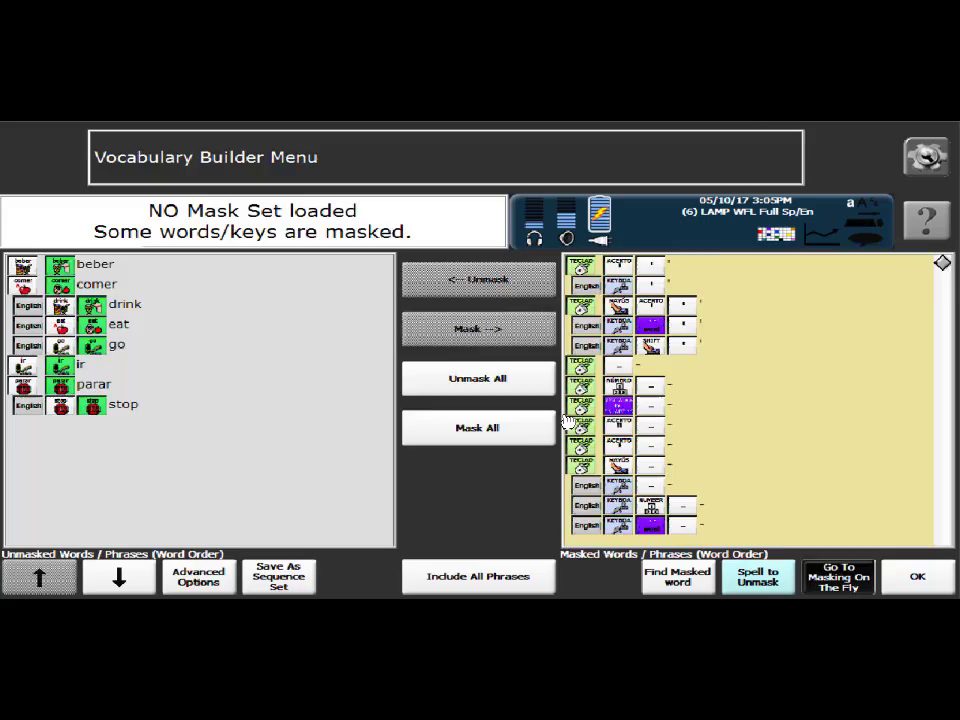
{"action": "left_click", "coordinate": [837, 577]}
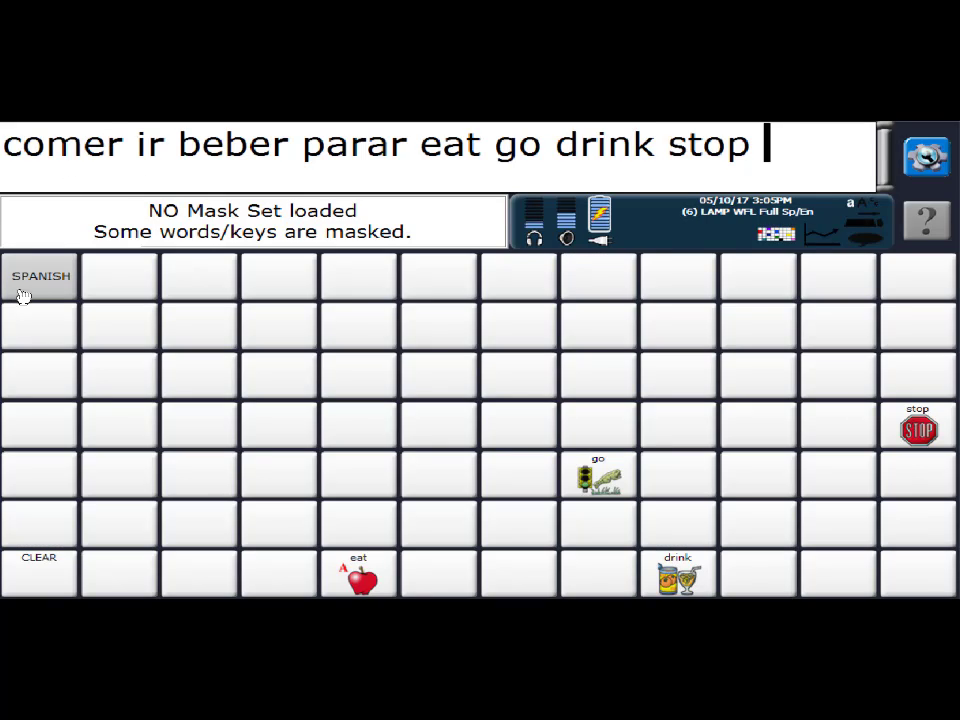
Switch to Spanish, reopen the Vocabulary Builder Menu and select a masked key row
{"action": "left_click", "coordinate": [40, 277]}
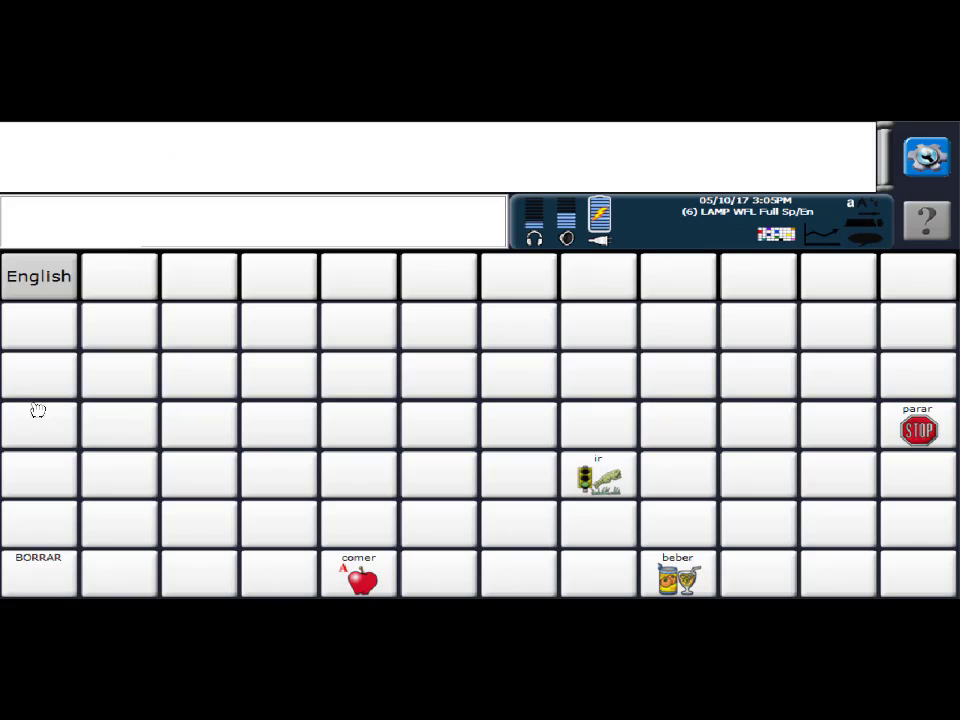
{"action": "mouse_move", "coordinate": [62, 563]}
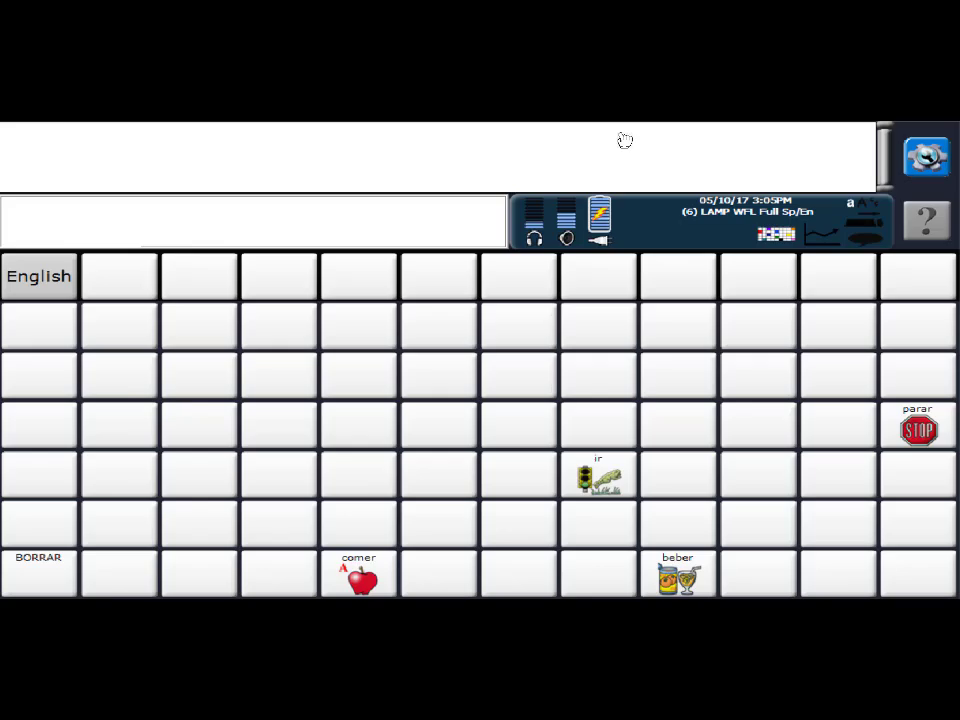
{"action": "left_click", "coordinate": [925, 155]}
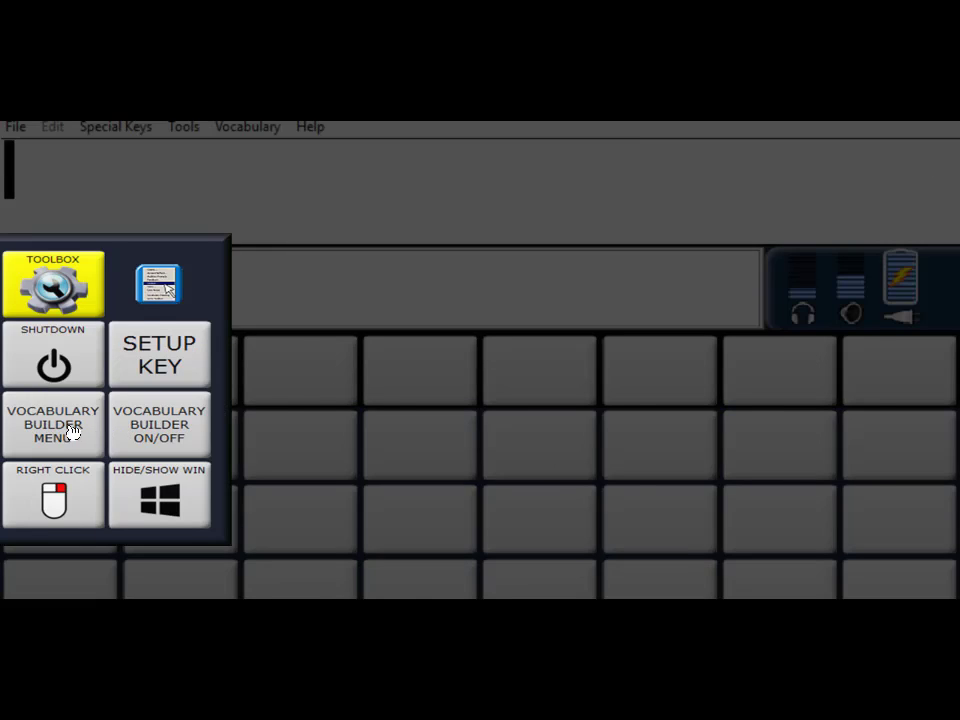
{"action": "left_click", "coordinate": [53, 423]}
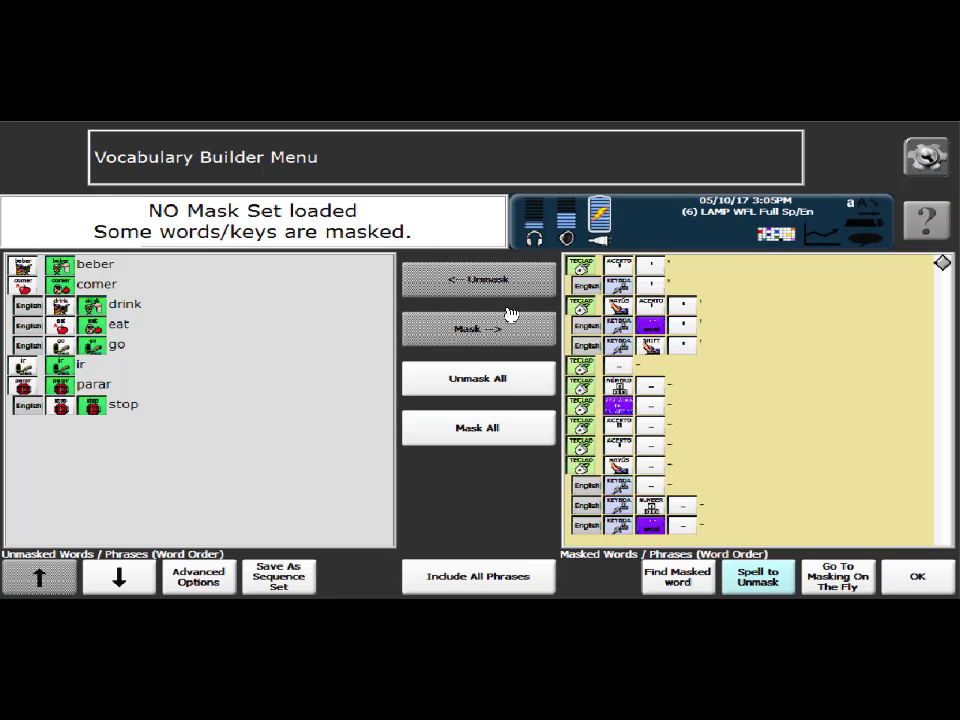
{"action": "mouse_move", "coordinate": [725, 421]}
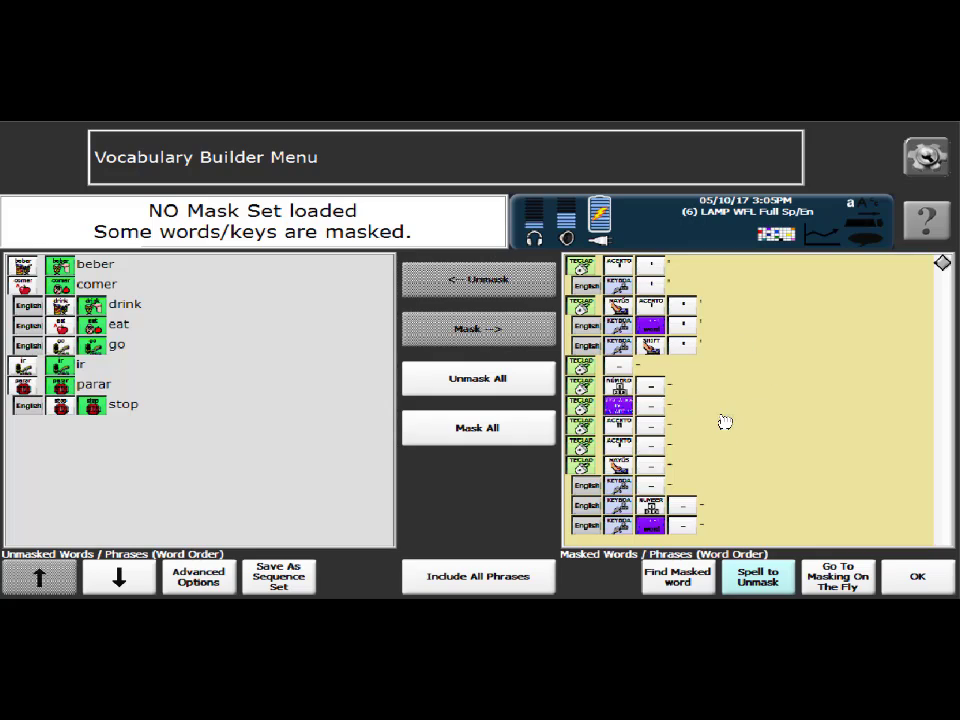
{"action": "mouse_move", "coordinate": [740, 375]}
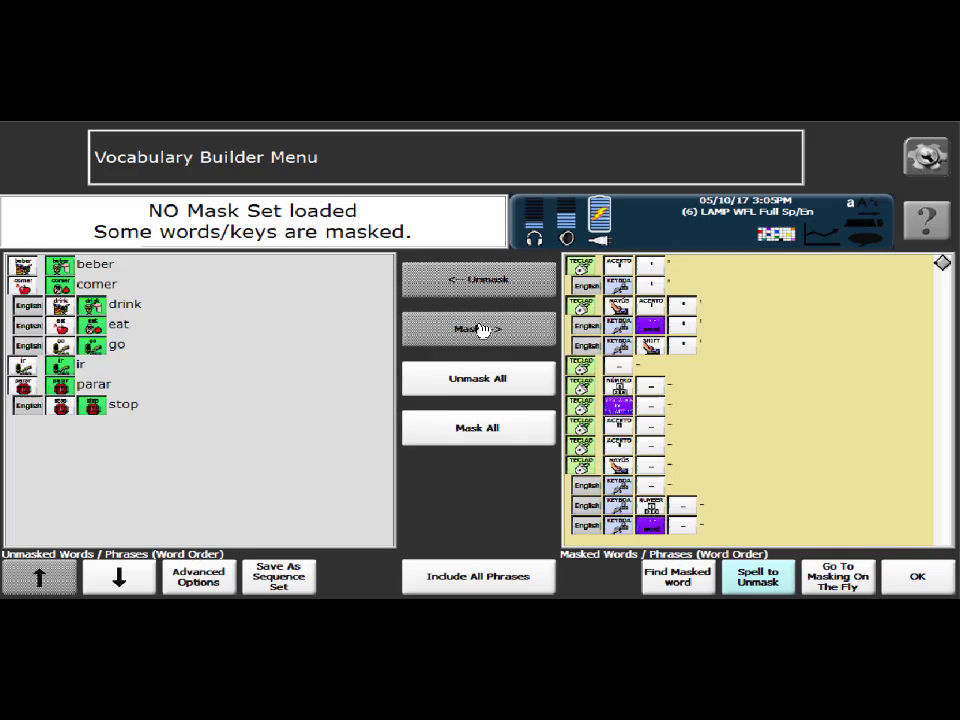
{"action": "mouse_move", "coordinate": [490, 290]}
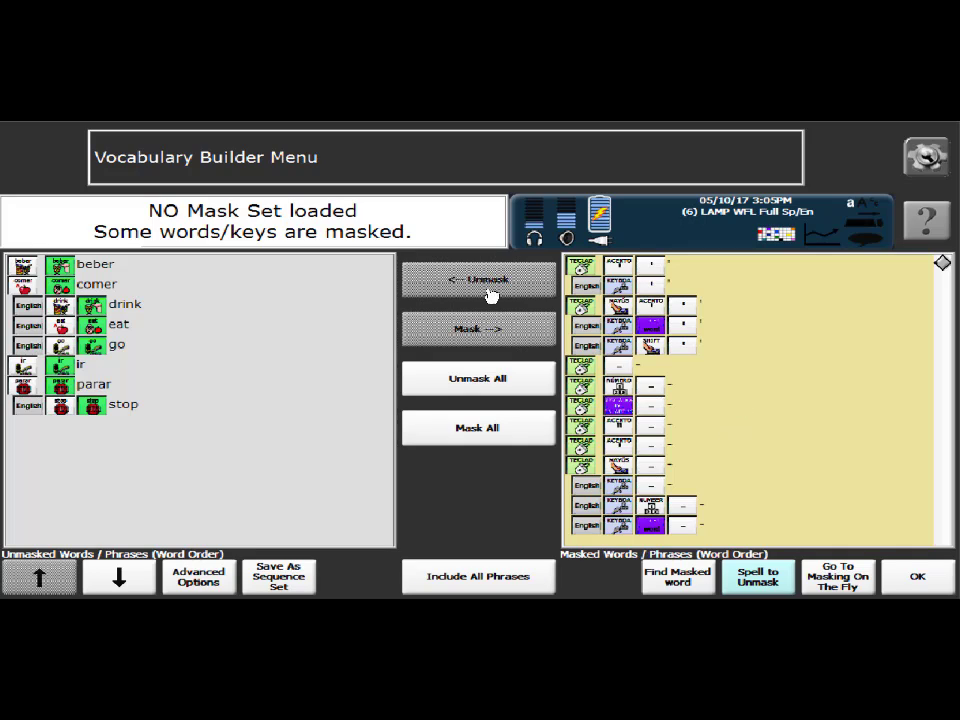
{"action": "left_click", "coordinate": [785, 386]}
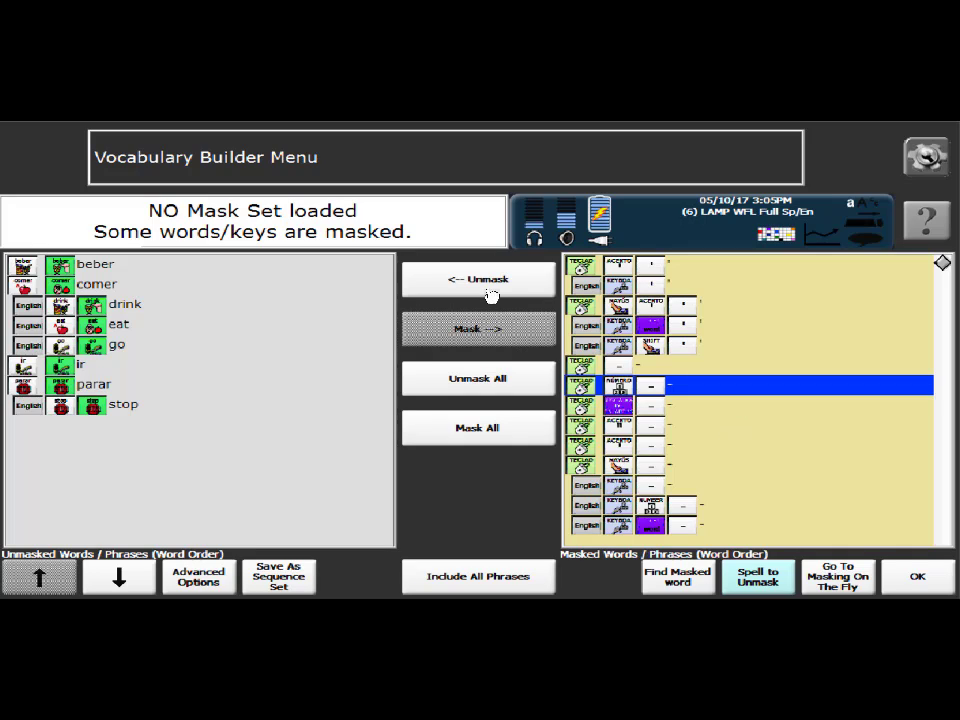
{"action": "mouse_move", "coordinate": [758, 583]}
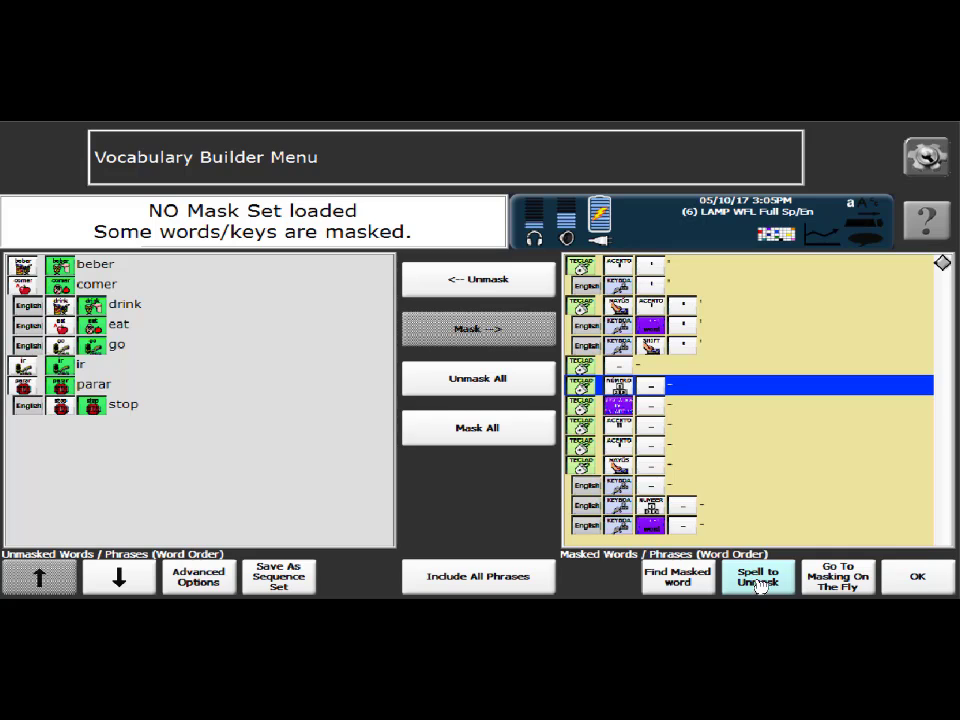
Start Spell to Unmask and enter 'read, leer'
{"action": "left_click", "coordinate": [757, 576]}
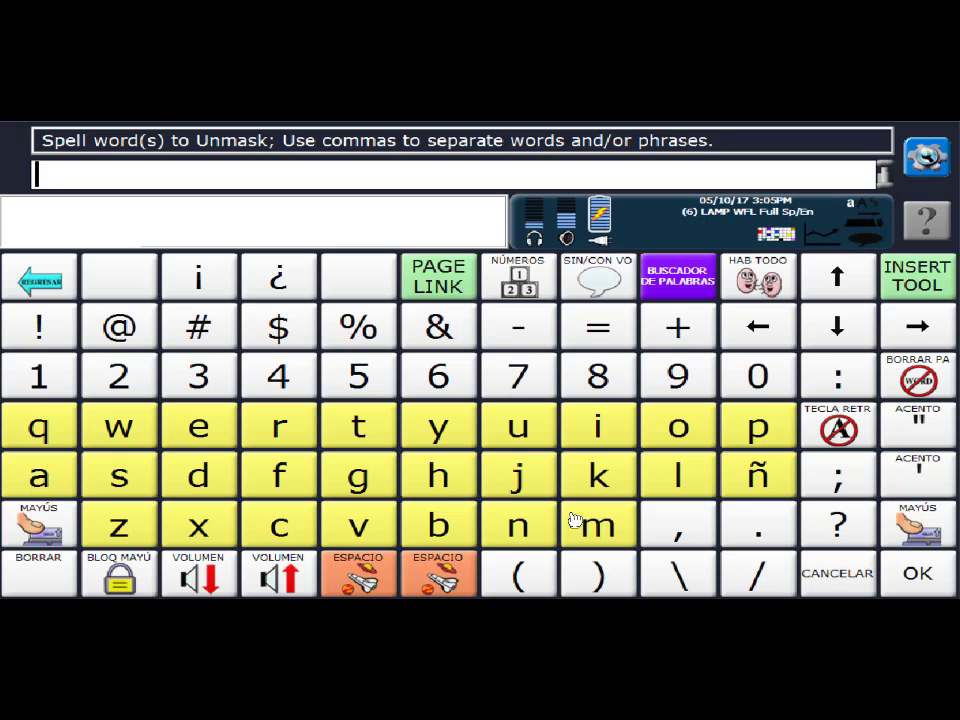
{"action": "left_click", "coordinate": [198, 426]}
{"action": "type", "text": "read, leer"}
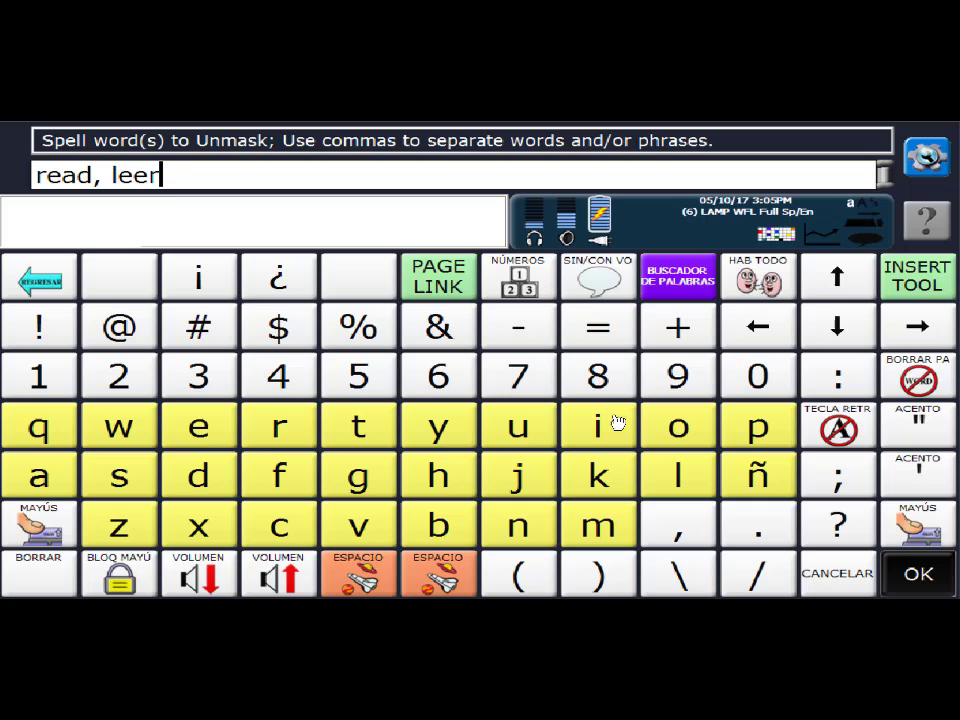
Confirm 'read, leer' so both words join the unmasked list, now ten words
{"action": "left_click", "coordinate": [916, 573]}
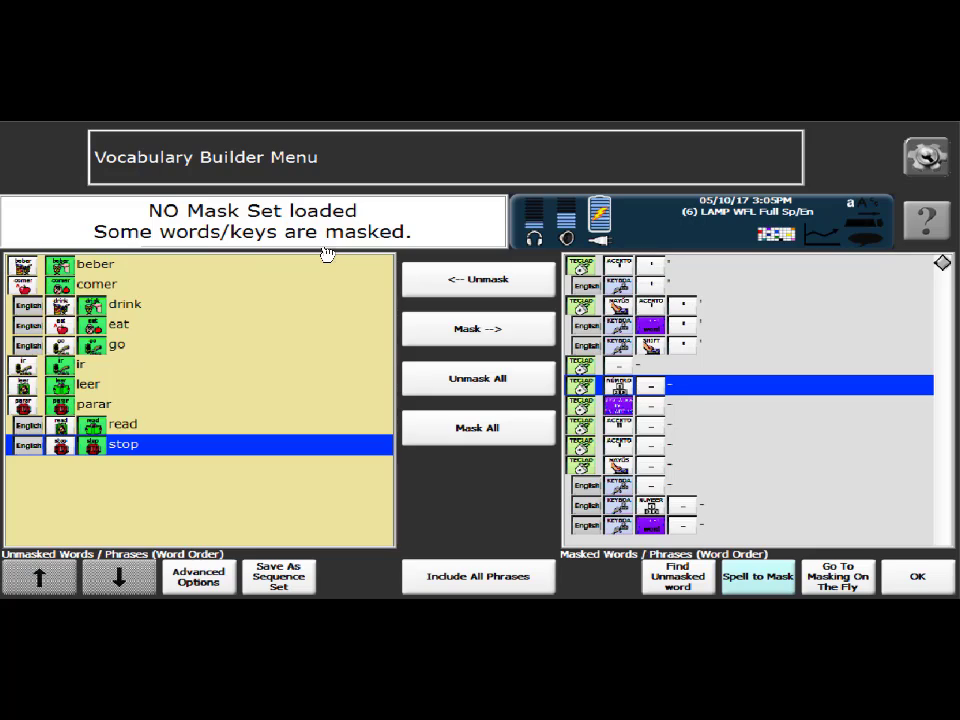
{"action": "mouse_move", "coordinate": [374, 272]}
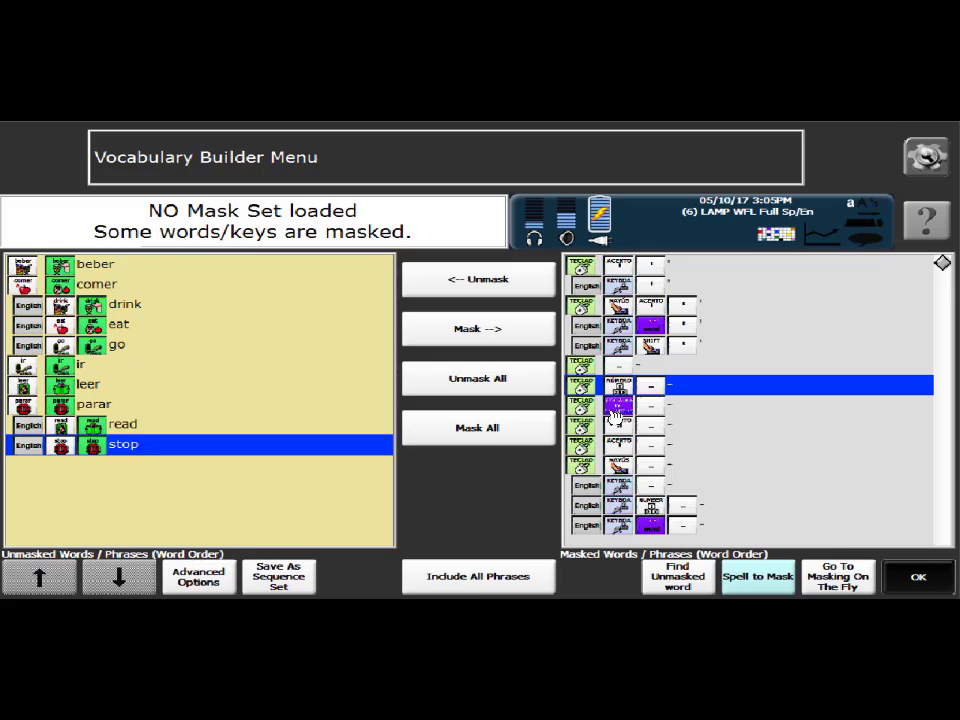
Exit the Vocabulary Builder, returning to the Spanish board with leer visible
{"action": "left_click", "coordinate": [918, 577]}
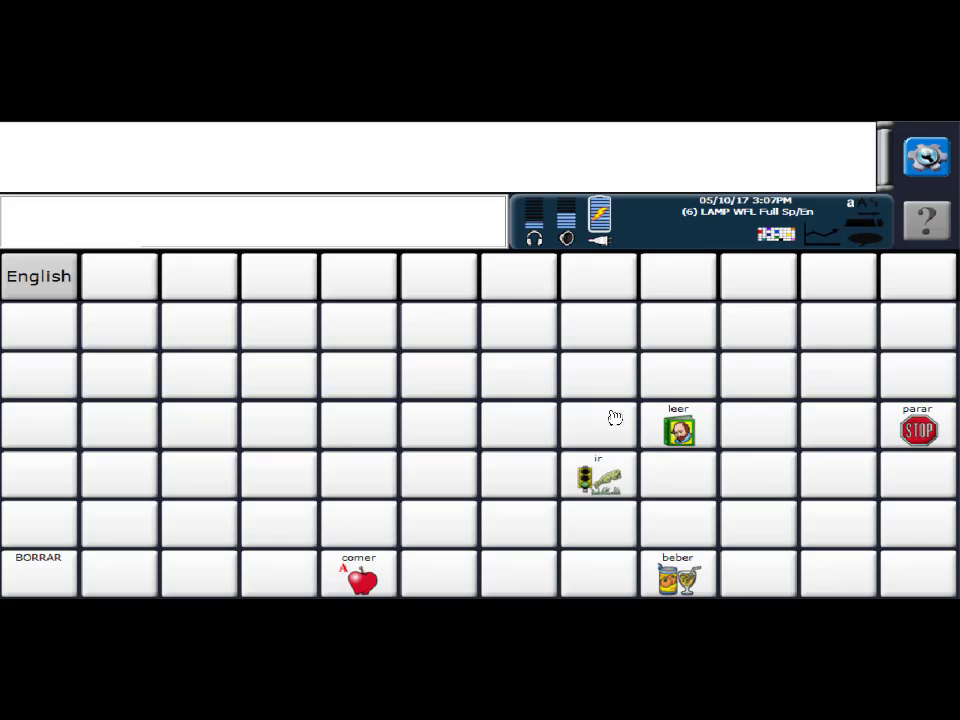
{"action": "mouse_move", "coordinate": [657, 449]}
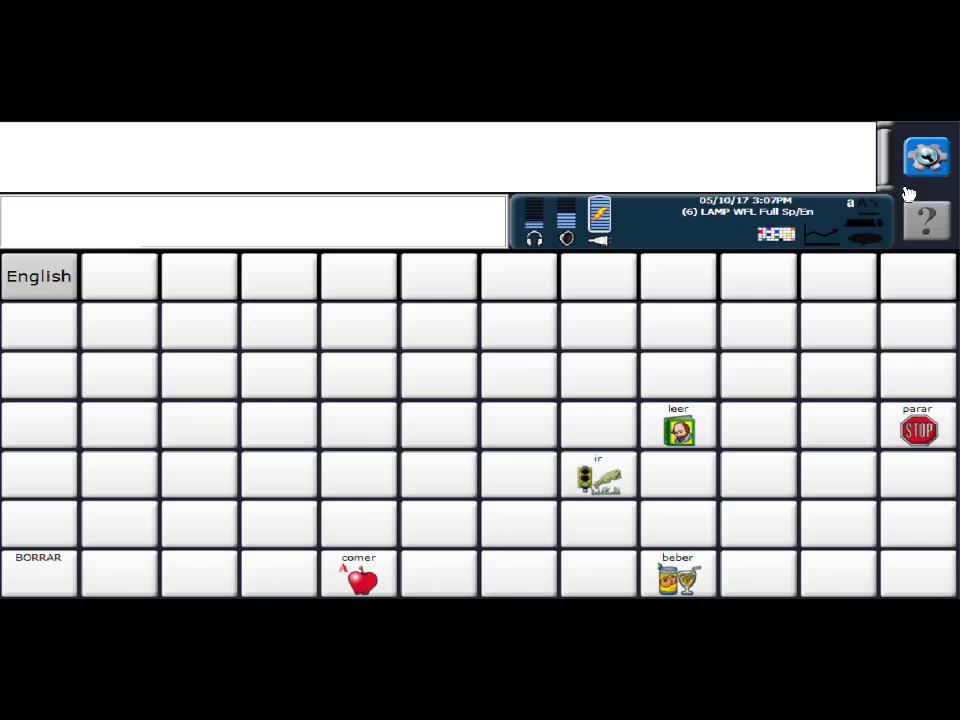
Open the Toolbox gear menu over the Spanish vocabulary board
{"action": "left_click", "coordinate": [923, 155]}
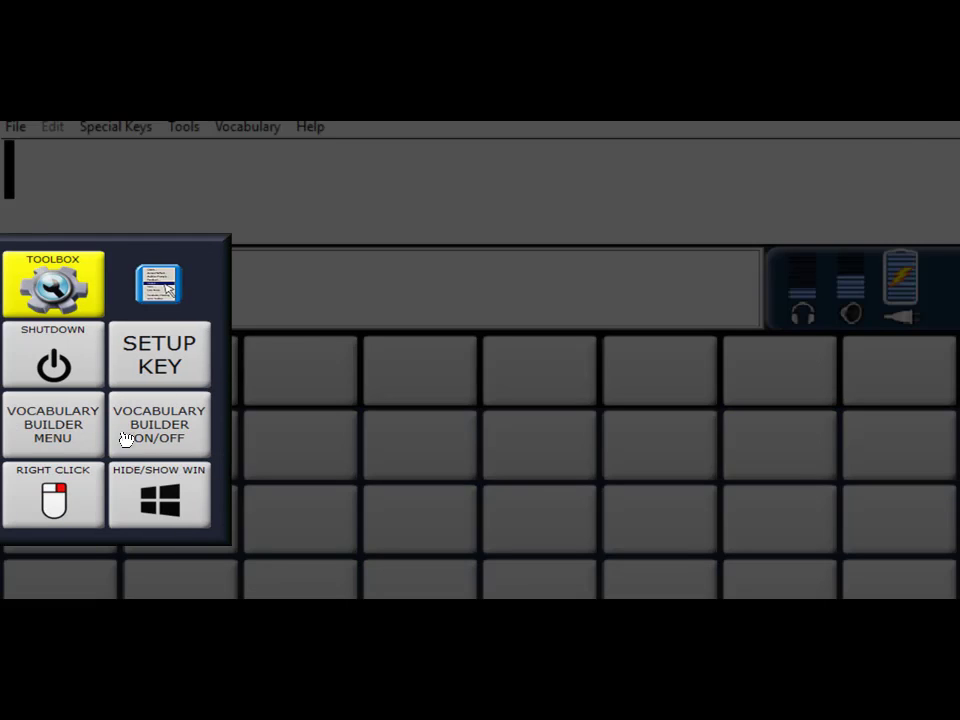
{"action": "mouse_move", "coordinate": [128, 322]}
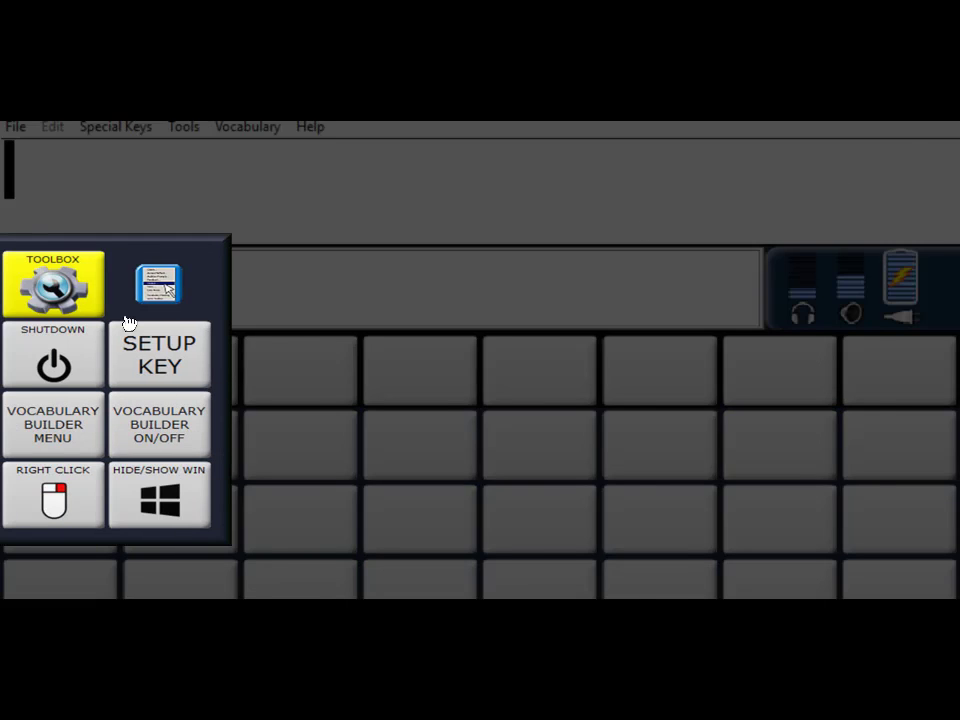